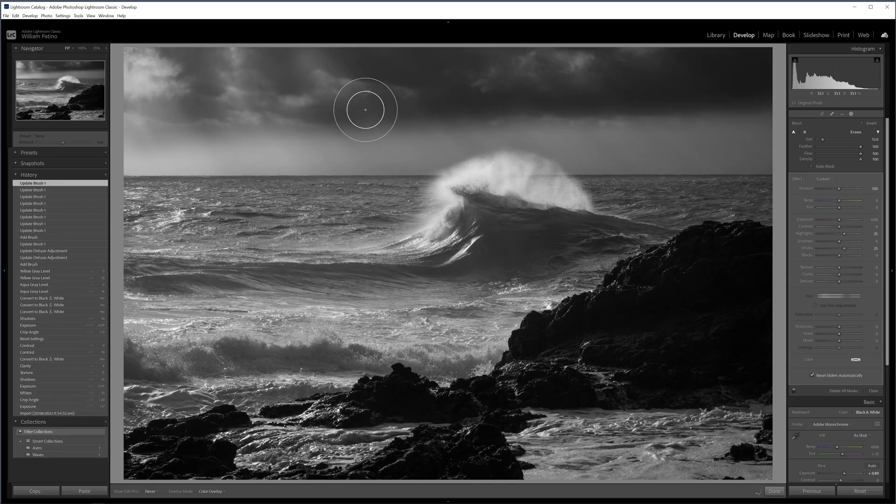
Switch to the Library grid showing the colour crashing-wave photo
left_click(716, 35)
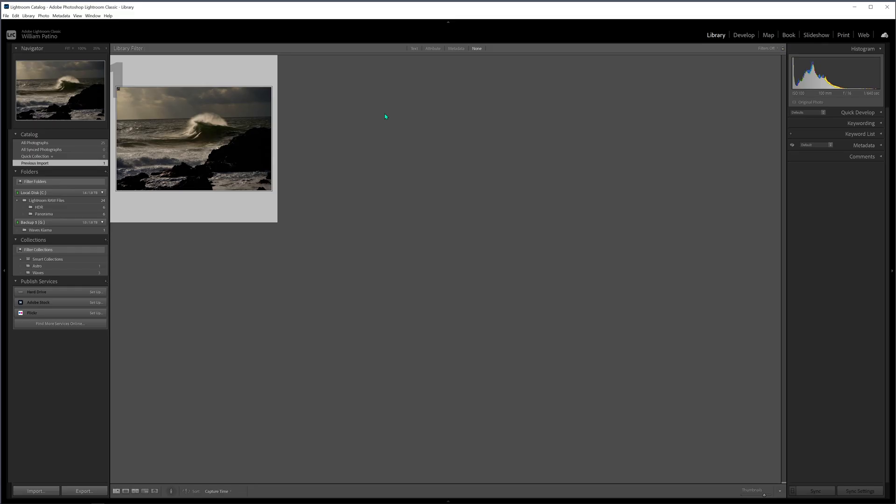
mouse_move(217, 124)
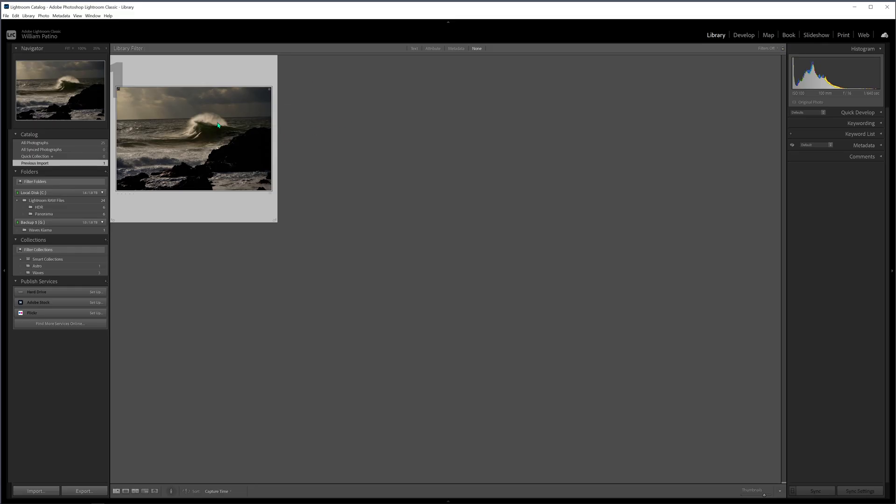
mouse_move(249, 154)
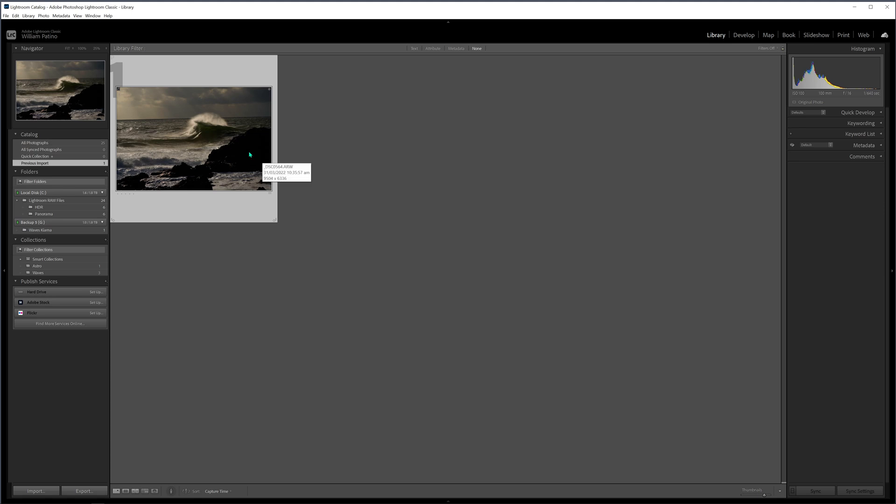
Open the colour wave photo in Develop with its previous settings reset
left_click(744, 35)
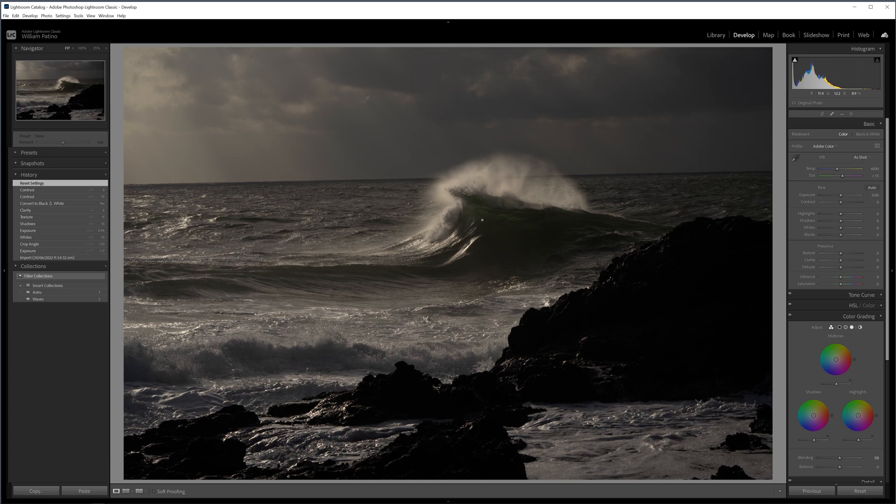
mouse_move(482, 216)
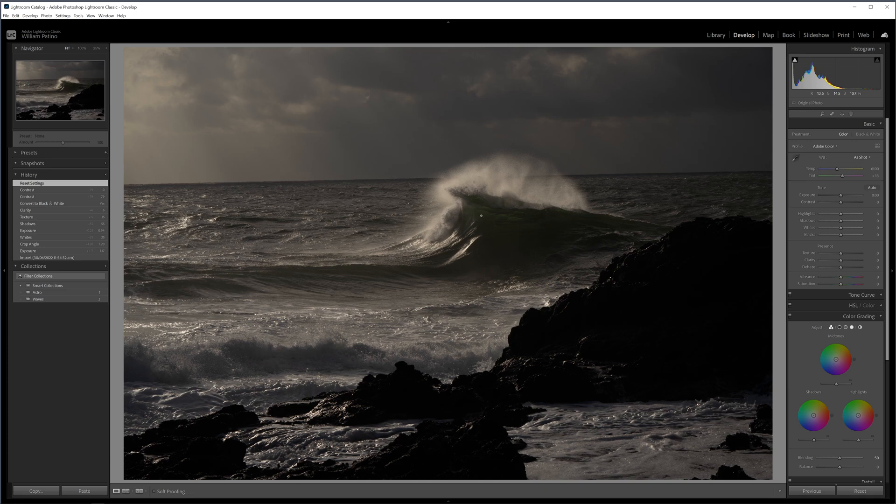
mouse_move(530, 382)
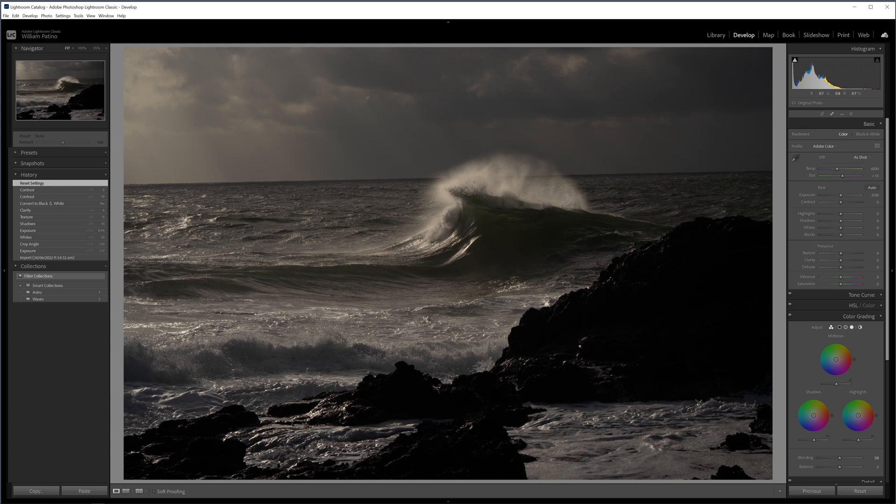
mouse_move(503, 218)
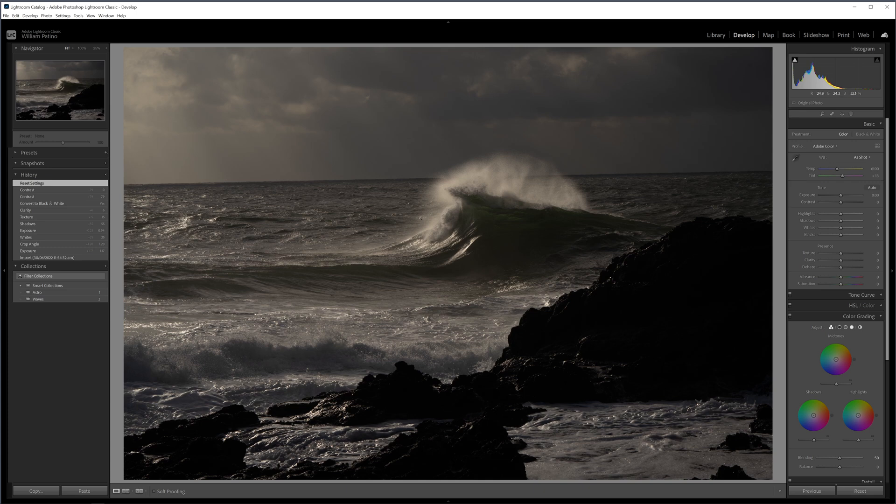
mouse_move(523, 108)
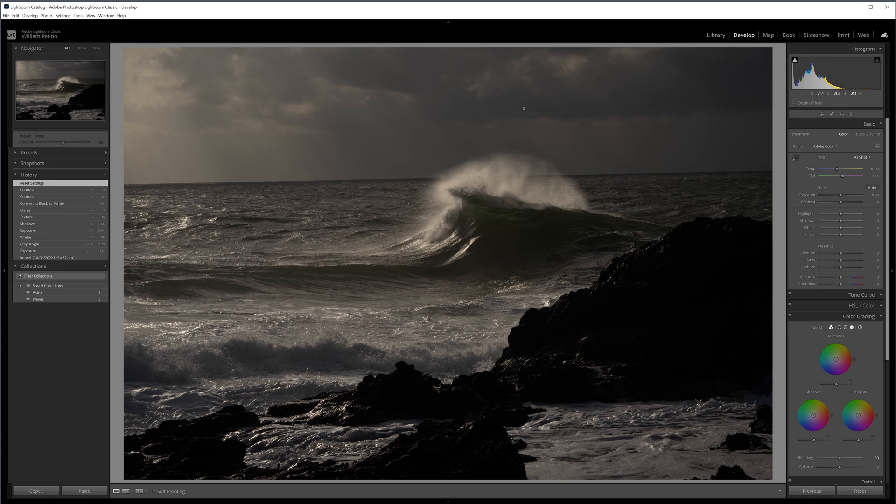
mouse_move(430, 102)
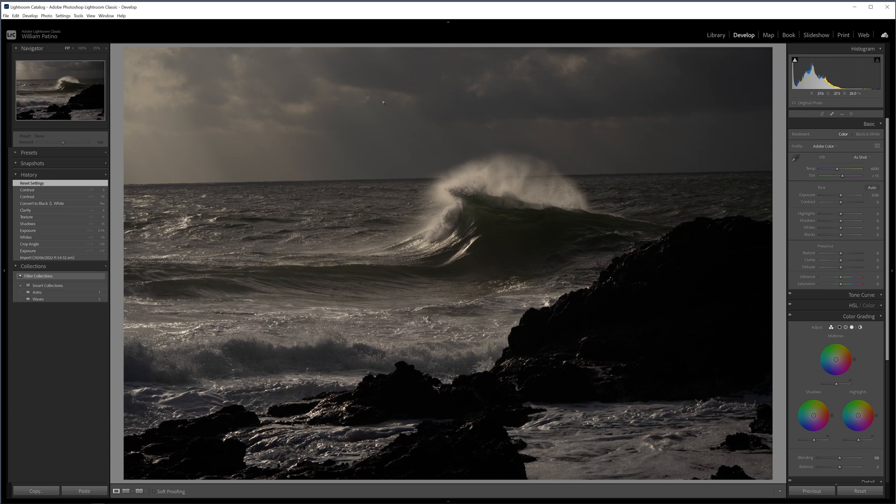
mouse_move(794, 92)
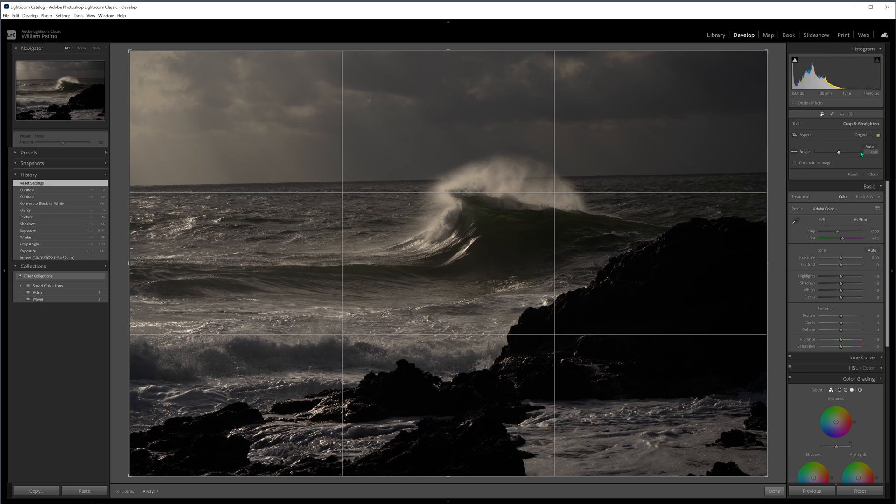
Auto-level the horizon with the Crop & Straighten Angle Auto option
left_click(871, 153)
type("1.5")
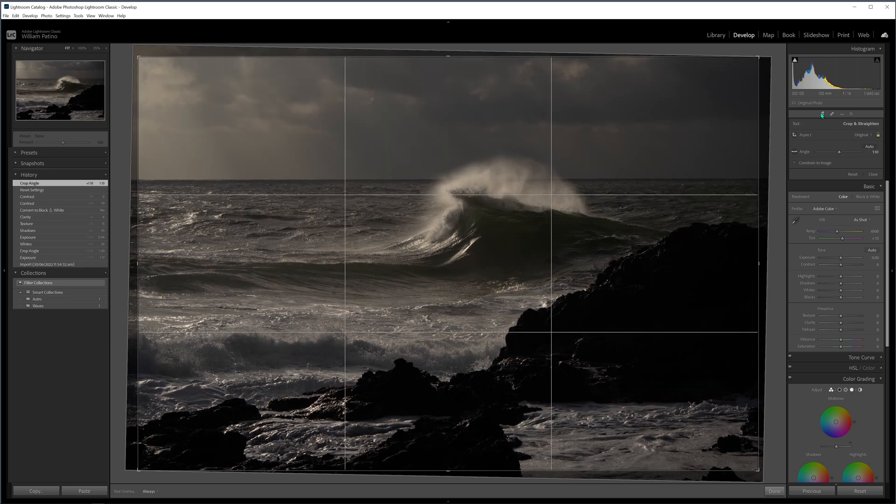
left_click(774, 491)
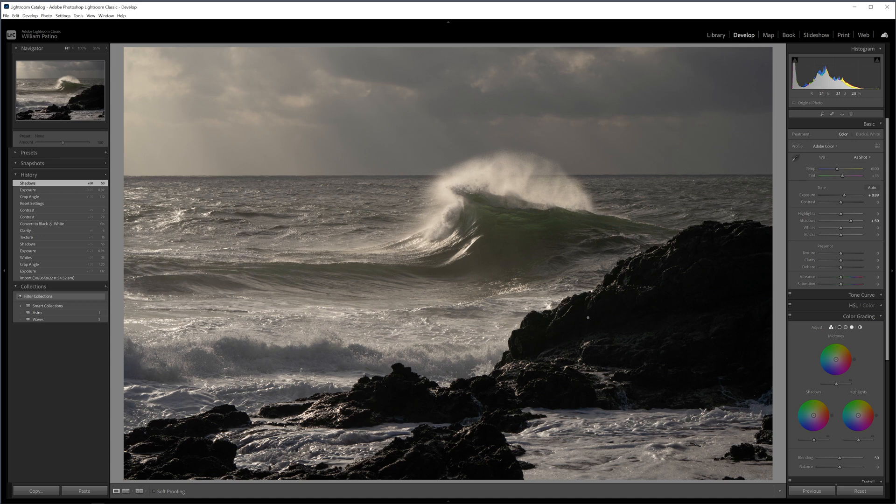
mouse_move(601, 356)
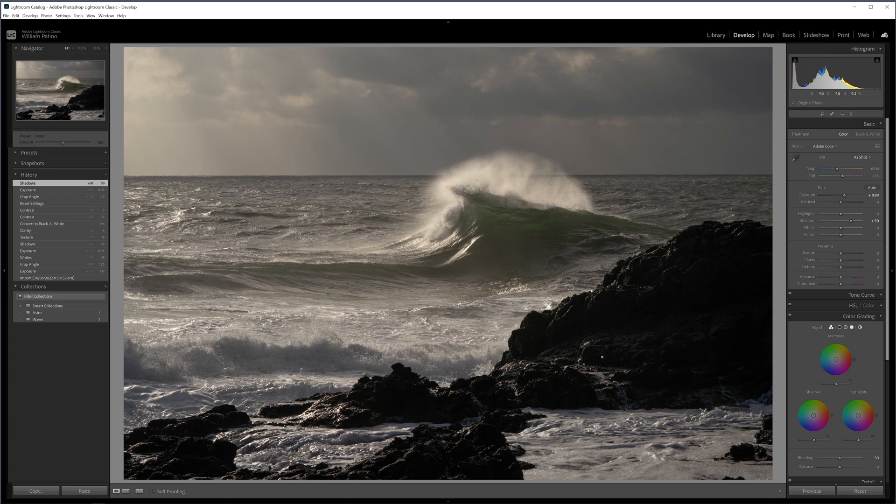
mouse_move(711, 272)
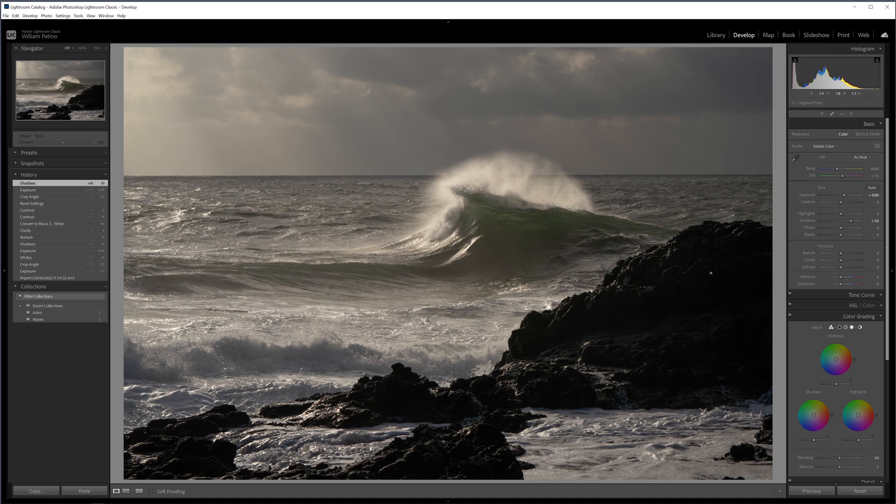
mouse_move(657, 313)
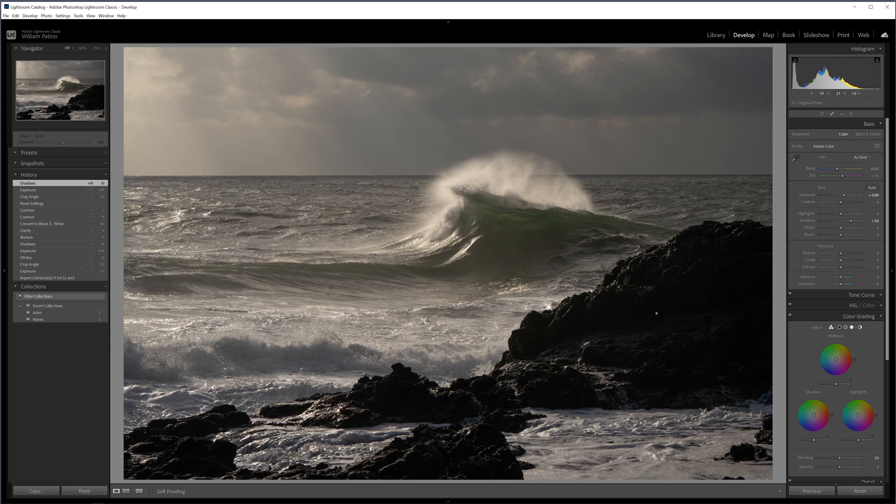
mouse_move(689, 261)
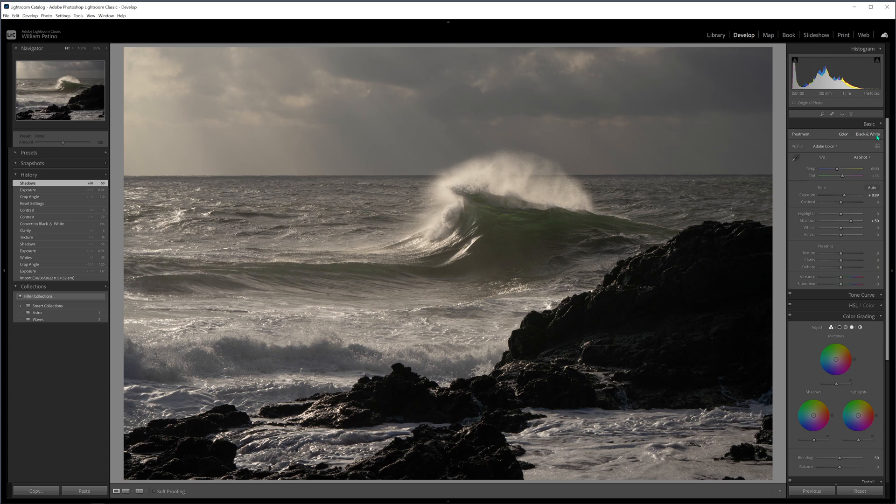
mouse_move(867, 136)
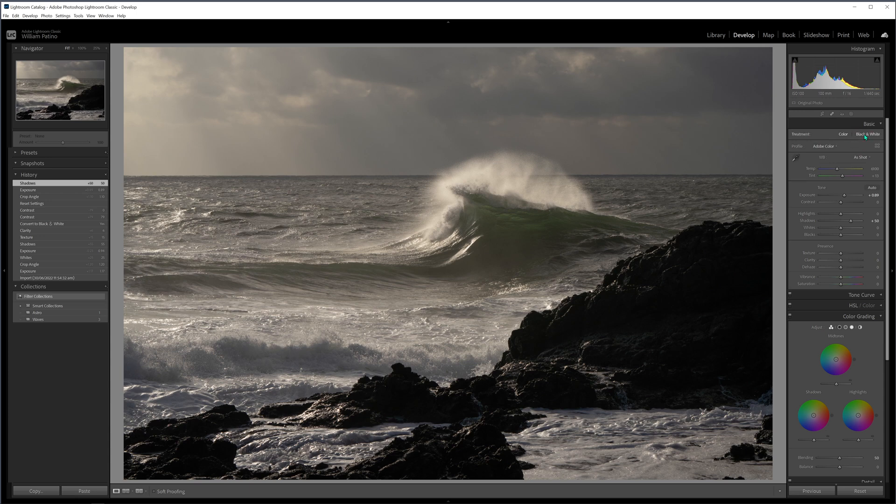
Set Black & White treatment, compare against Color, and adjust Yellow and Aqua mix sliders
left_click(868, 134)
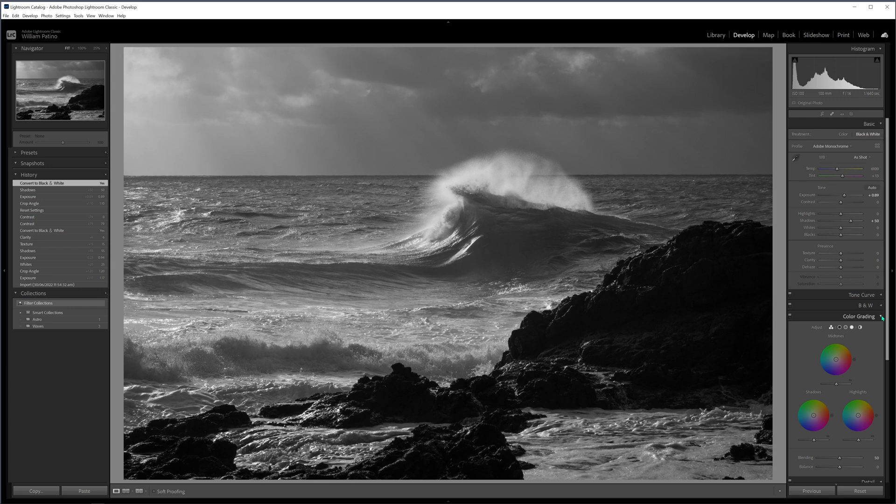
left_click(858, 316)
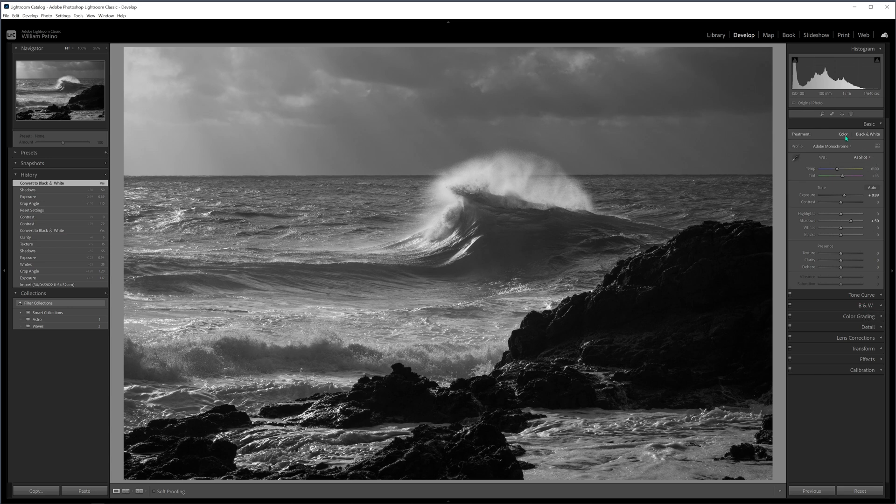
left_click(842, 134)
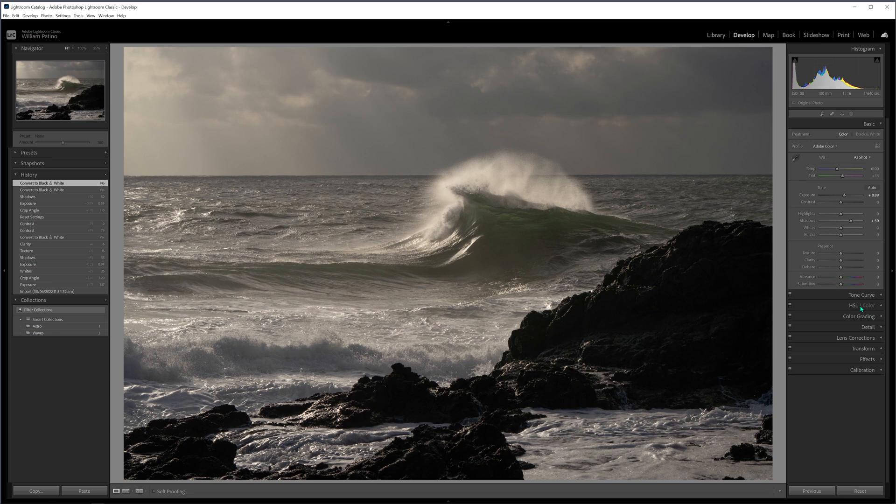
left_click(868, 134)
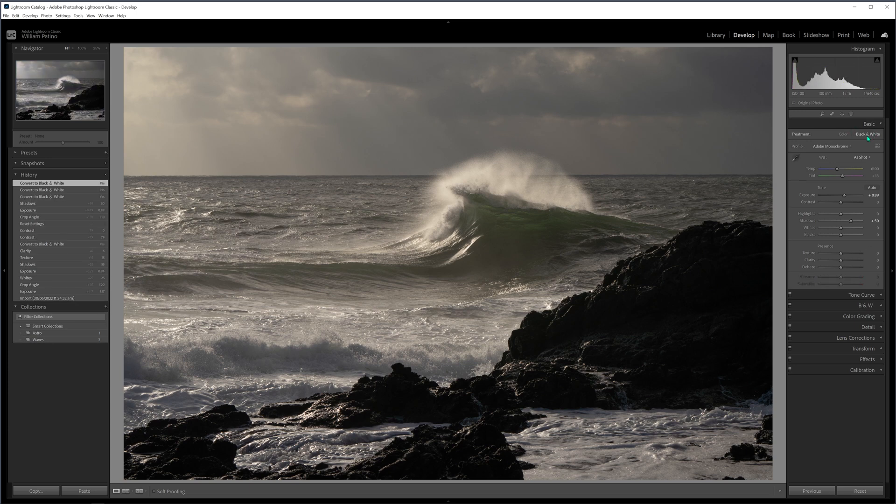
left_click(868, 134)
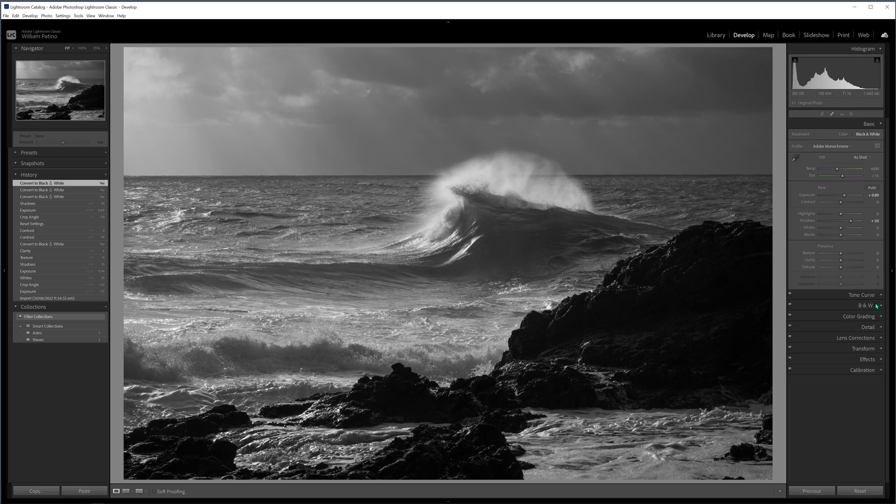
left_click(865, 305)
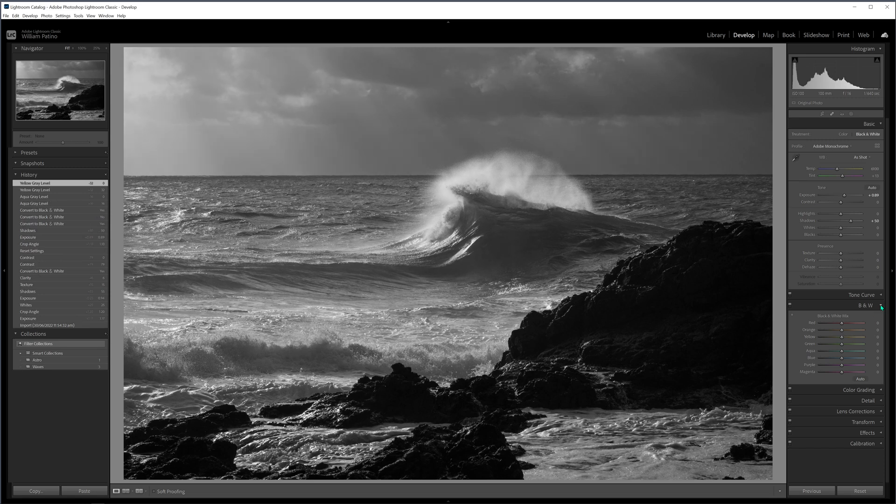
left_click(866, 305)
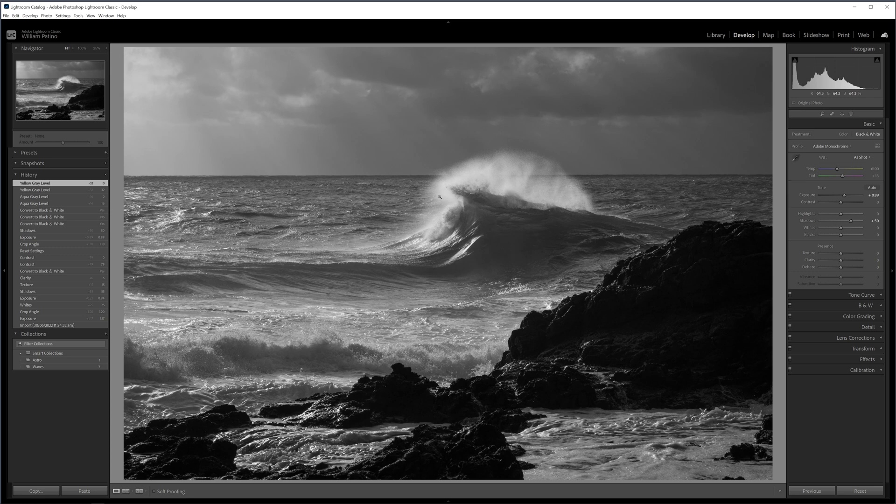
mouse_move(485, 221)
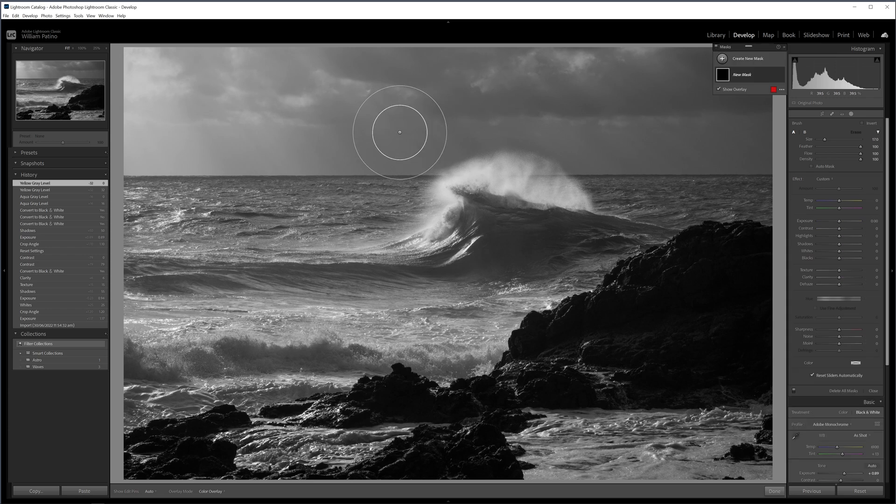
mouse_move(680, 59)
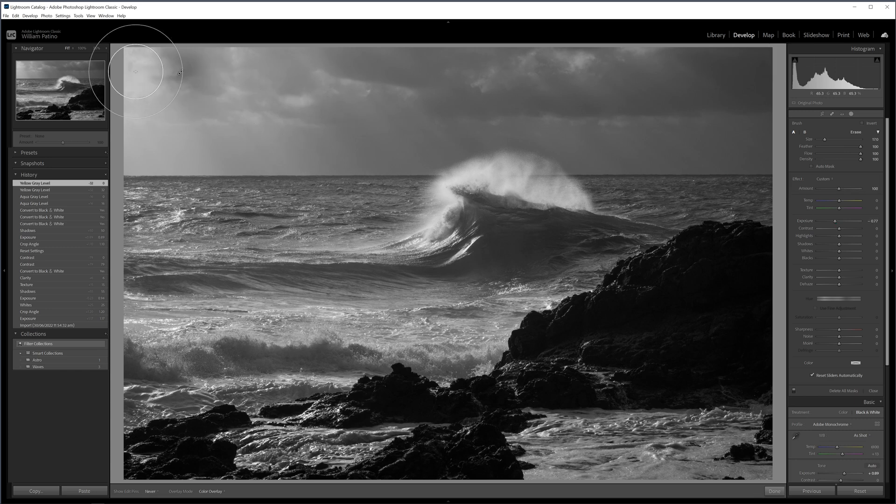
mouse_move(492, 73)
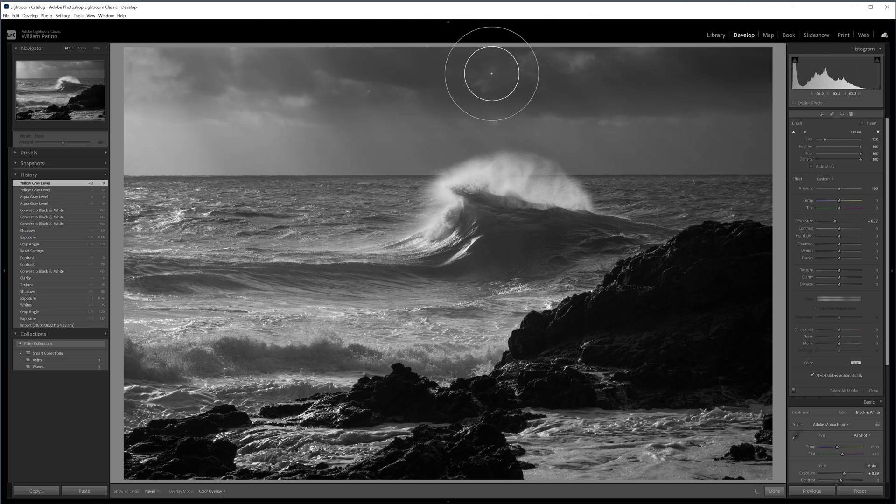
mouse_move(501, 57)
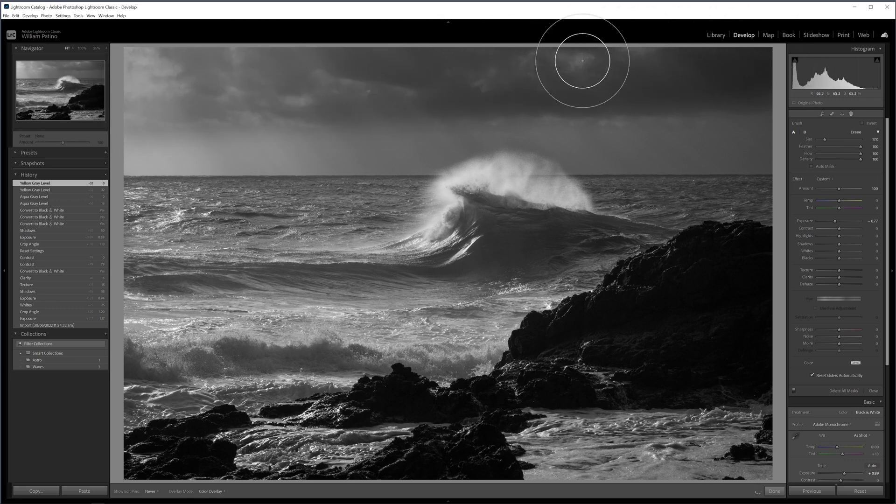
Brush over the sky with Exposure -0.77 and Dehaze 30
left_click(582, 61)
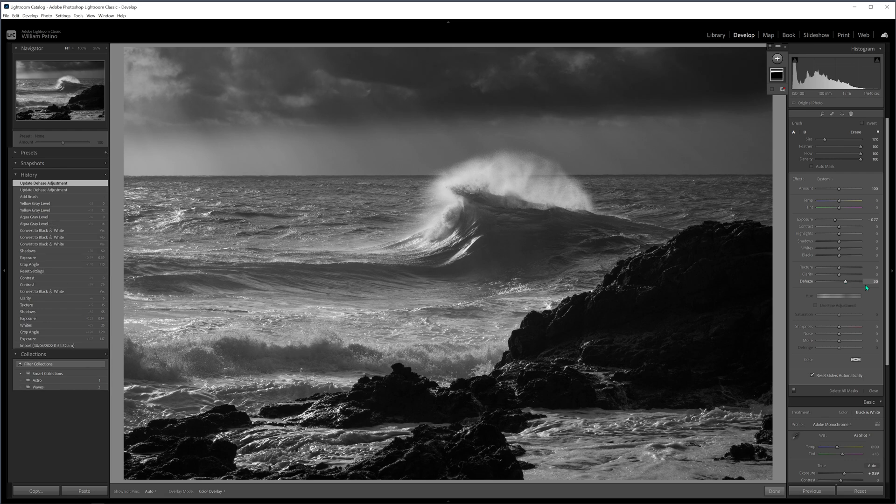
mouse_move(131, 115)
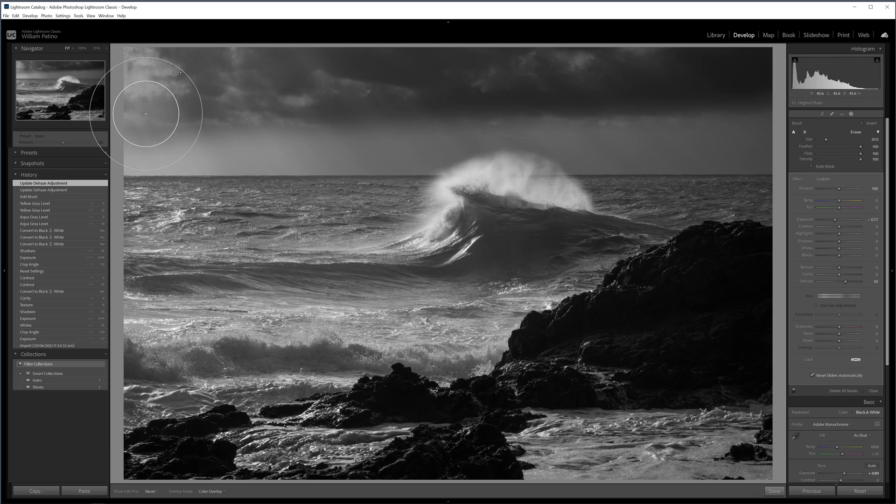
mouse_move(476, 60)
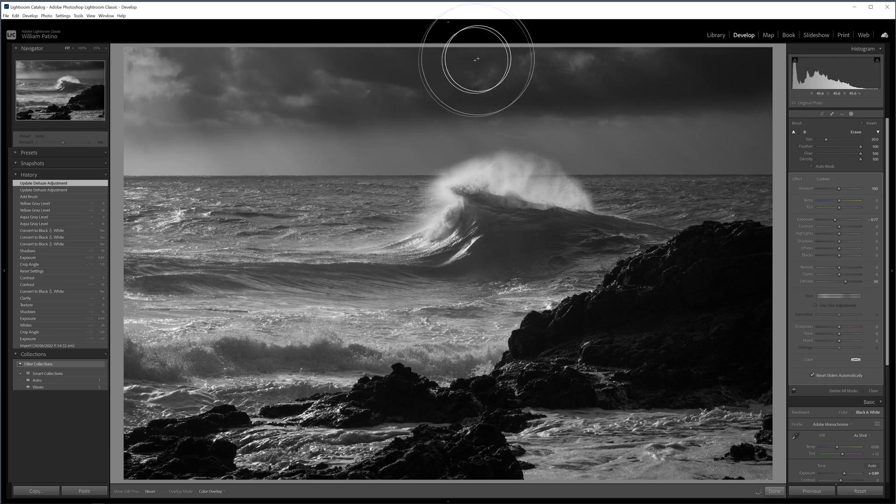
mouse_move(171, 71)
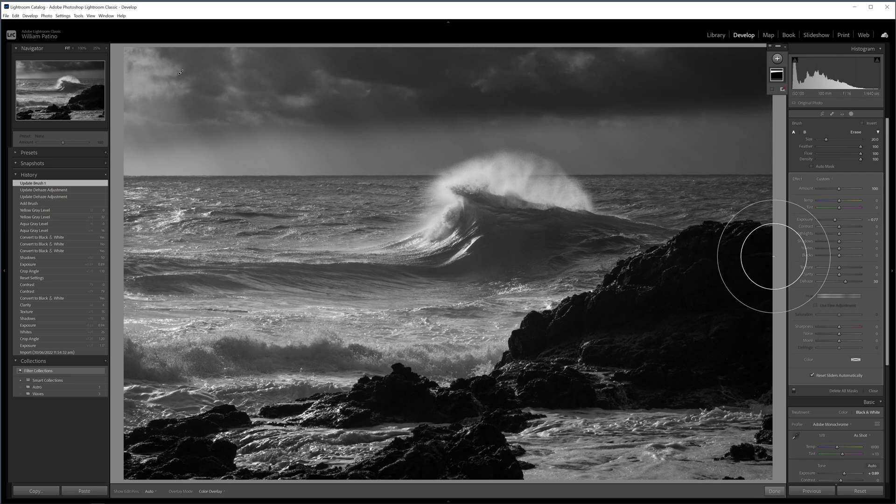
mouse_move(230, 159)
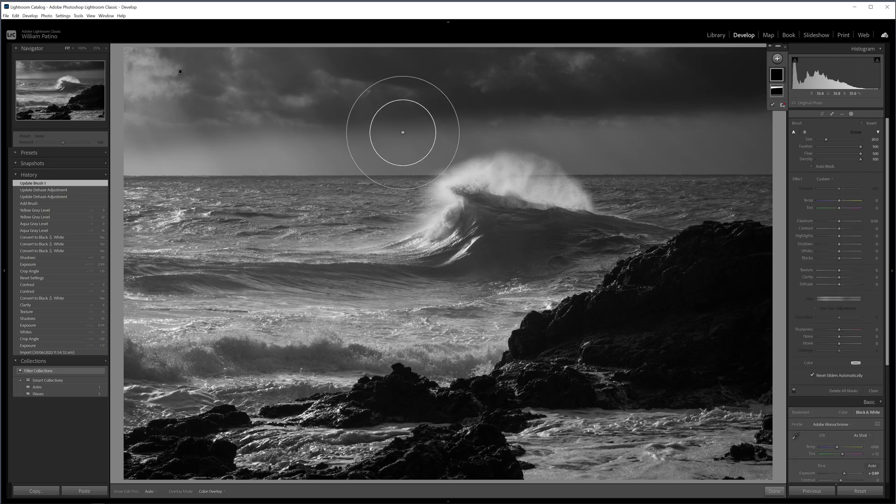
mouse_move(529, 197)
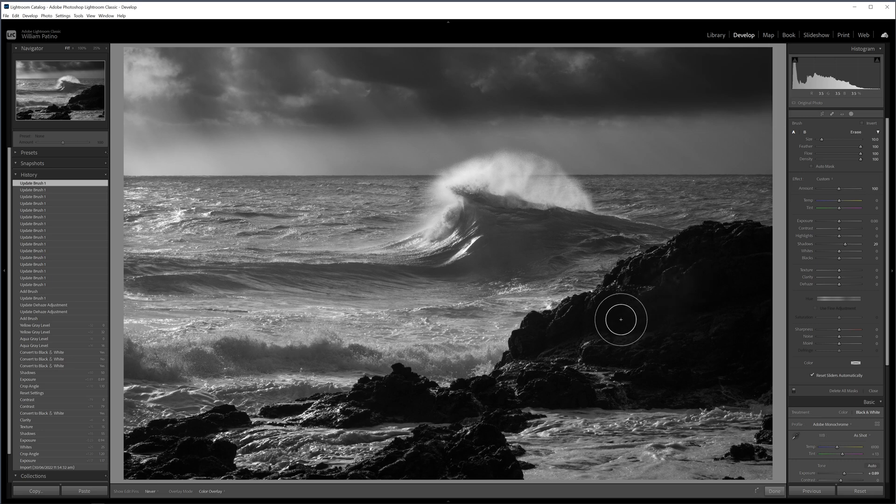
mouse_move(715, 252)
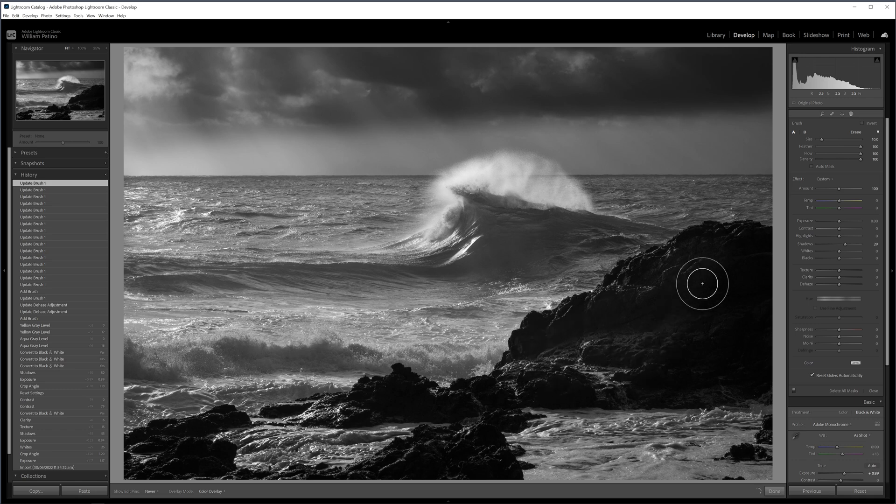
mouse_move(712, 354)
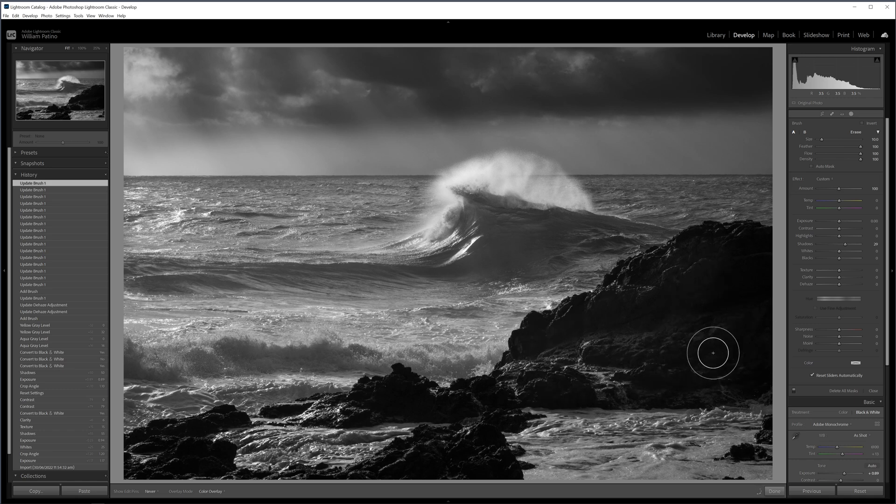
mouse_move(537, 378)
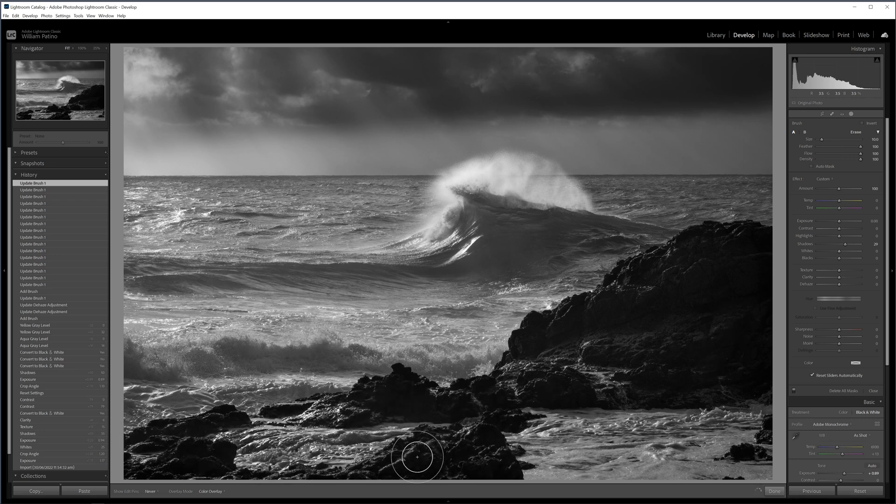
mouse_move(677, 284)
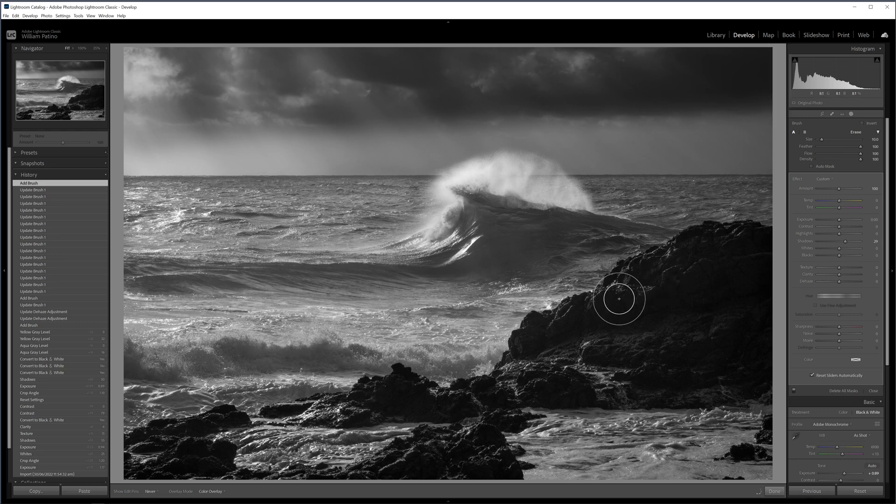
mouse_move(420, 400)
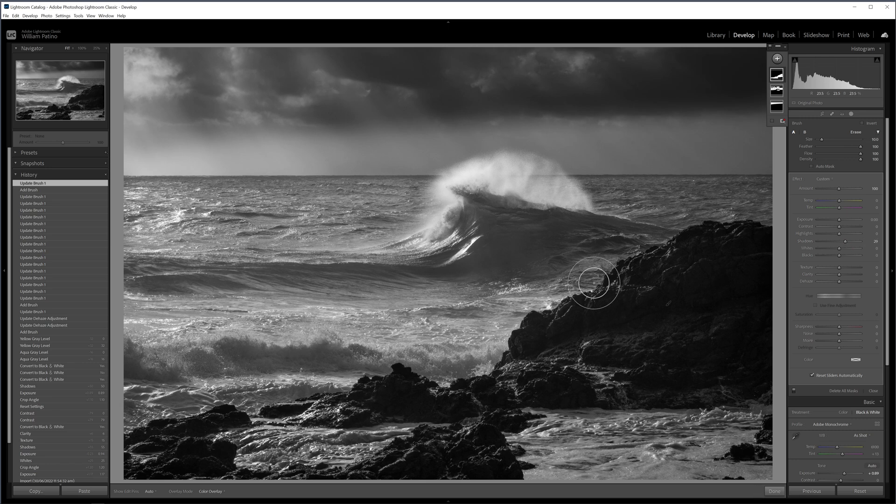
mouse_move(841, 268)
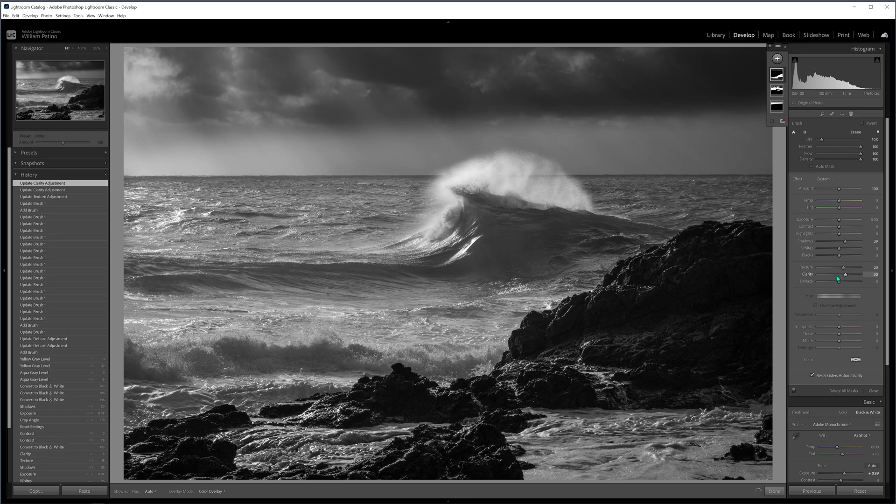
mouse_move(474, 412)
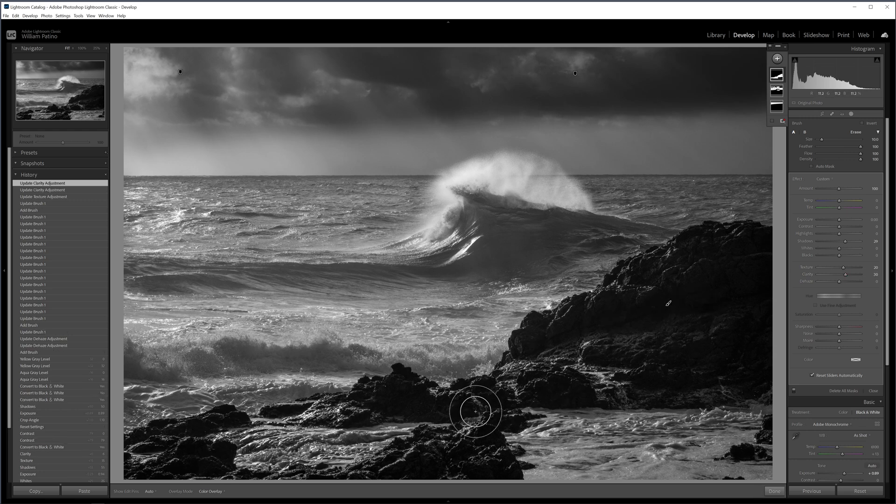
mouse_move(386, 294)
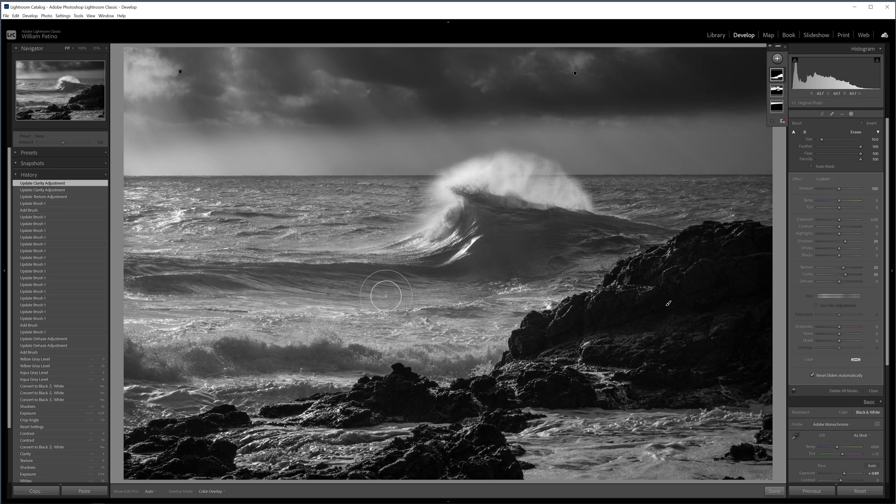
mouse_move(508, 293)
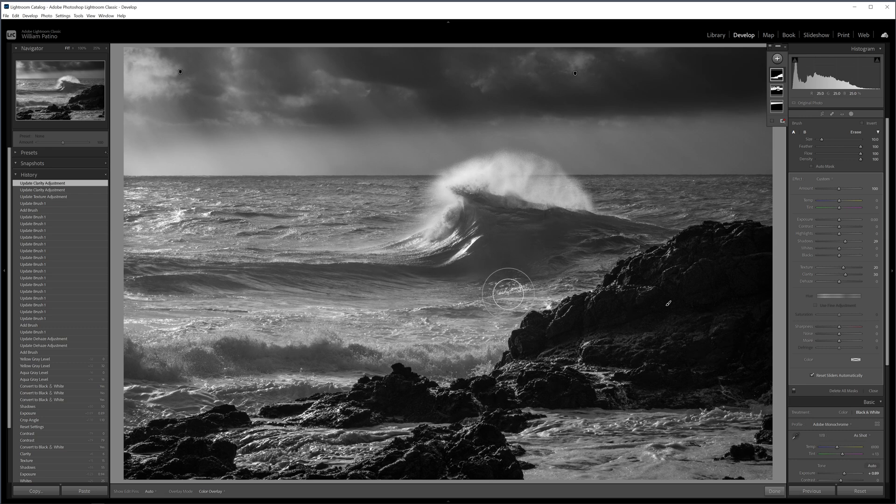
mouse_move(361, 208)
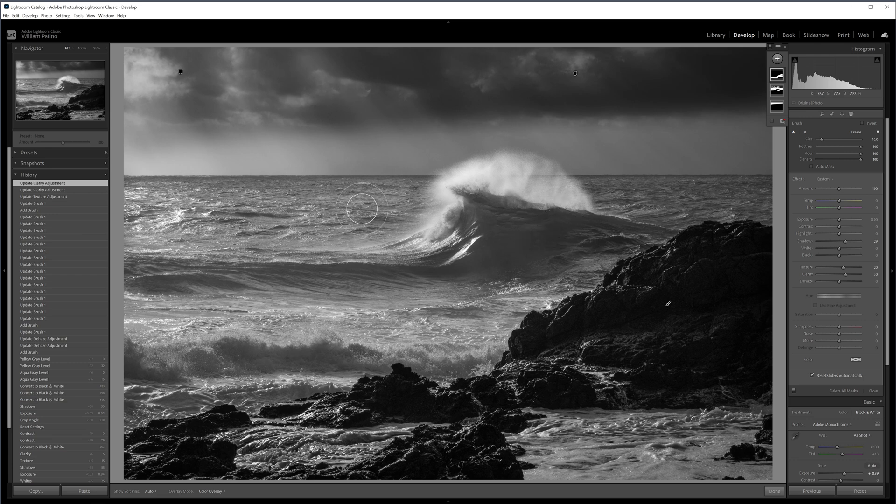
mouse_move(658, 282)
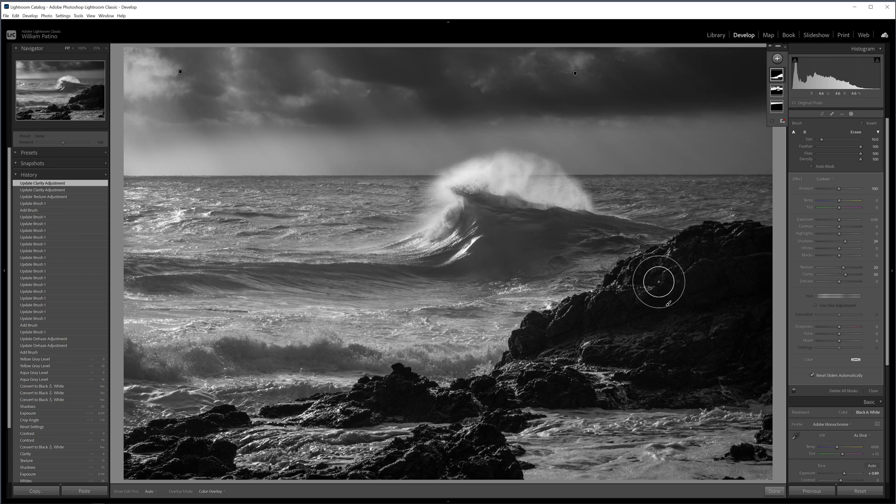
mouse_move(846, 235)
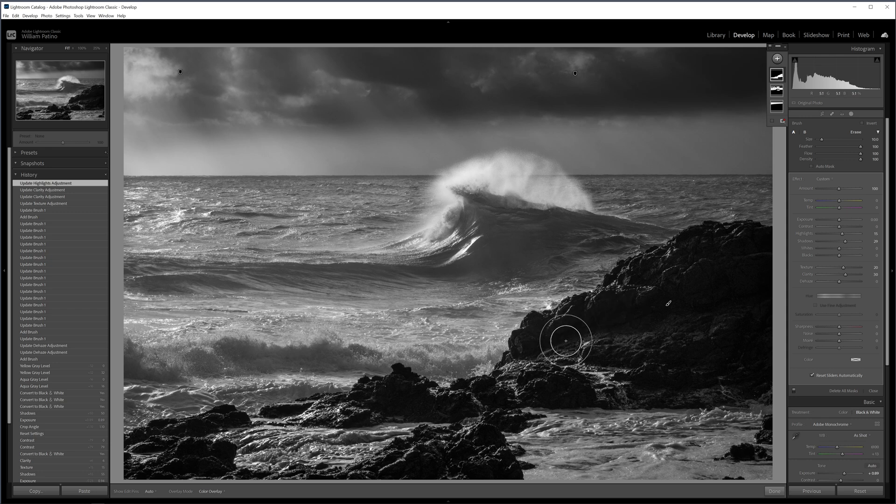
mouse_move(489, 363)
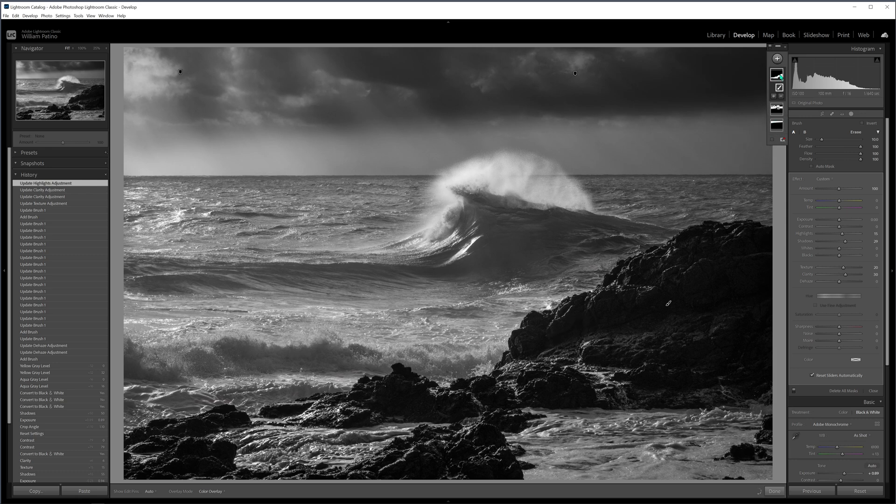
Subtract from the rock mask using a Brush
left_click(777, 94)
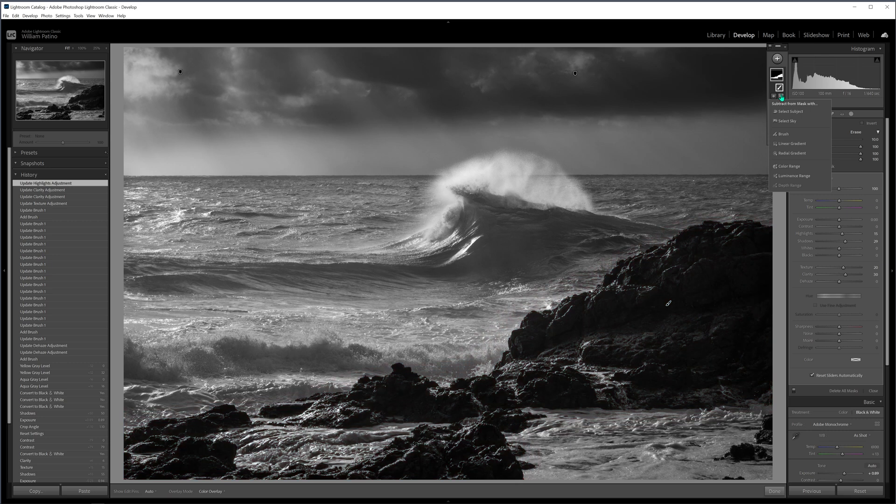
mouse_move(788, 135)
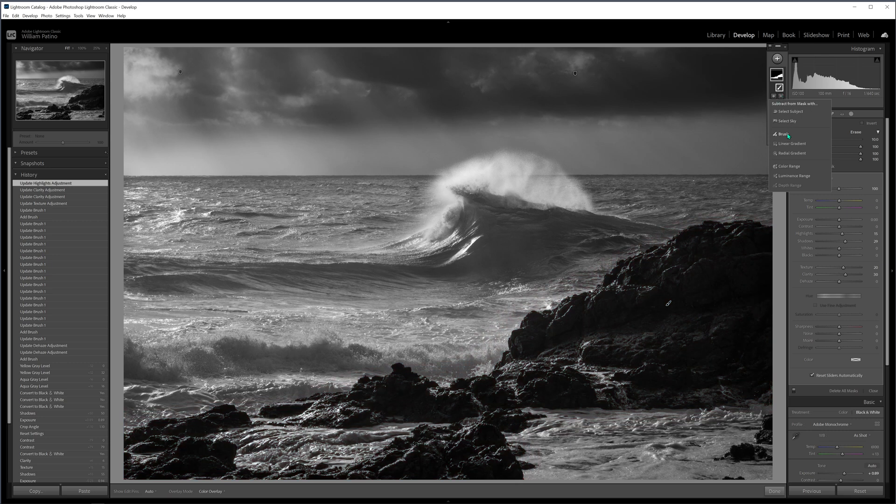
left_click(783, 134)
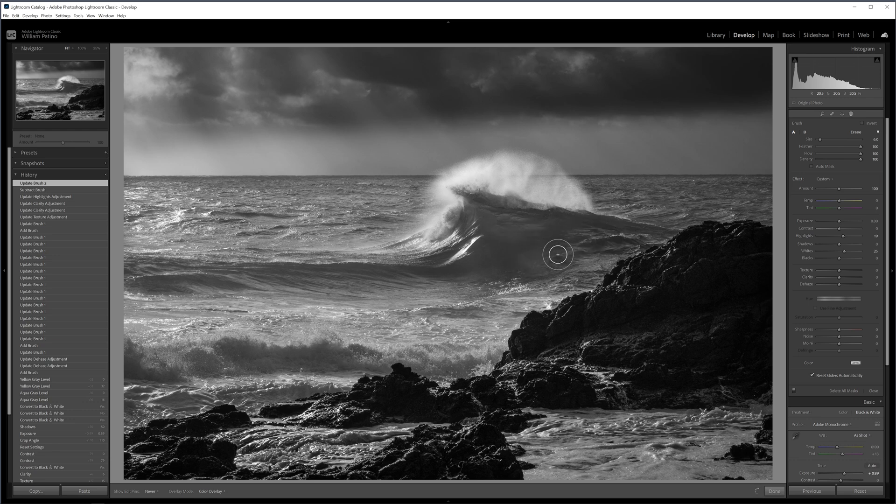
mouse_move(382, 278)
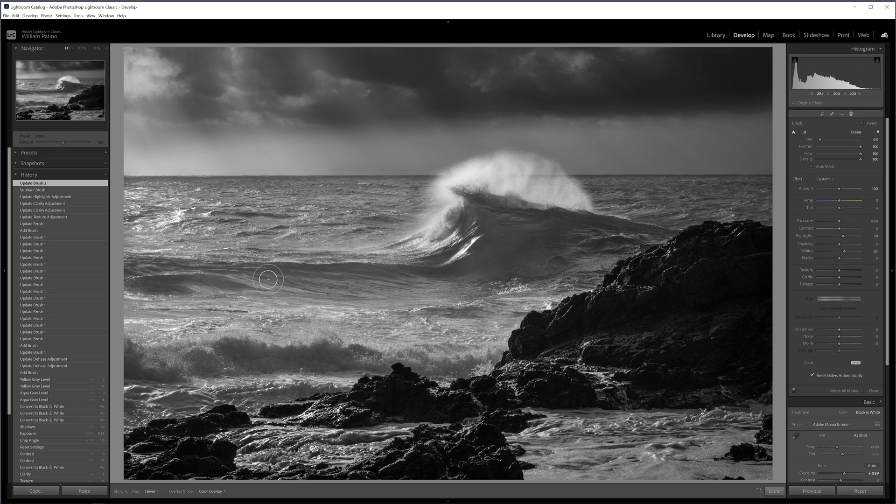
mouse_move(166, 274)
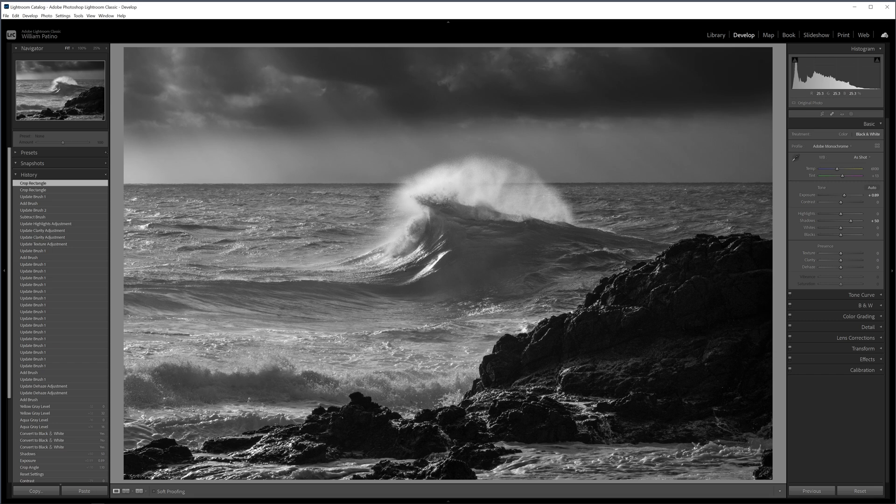
mouse_move(849, 129)
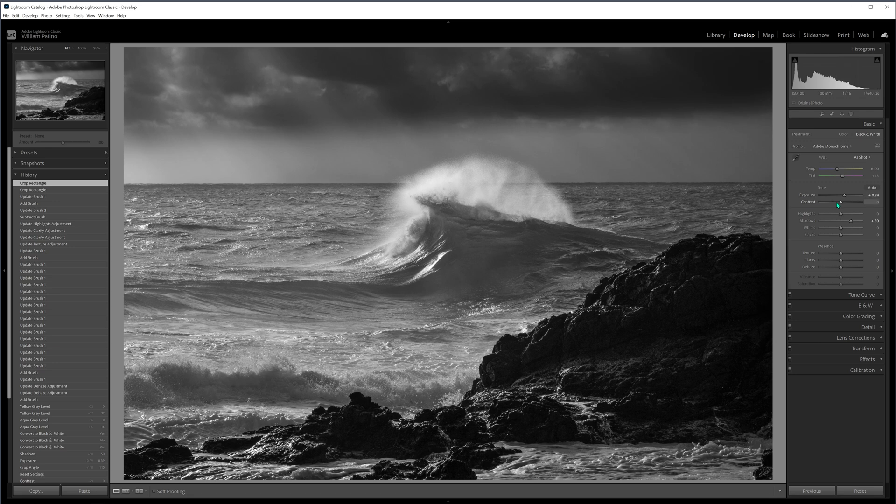
mouse_move(869, 69)
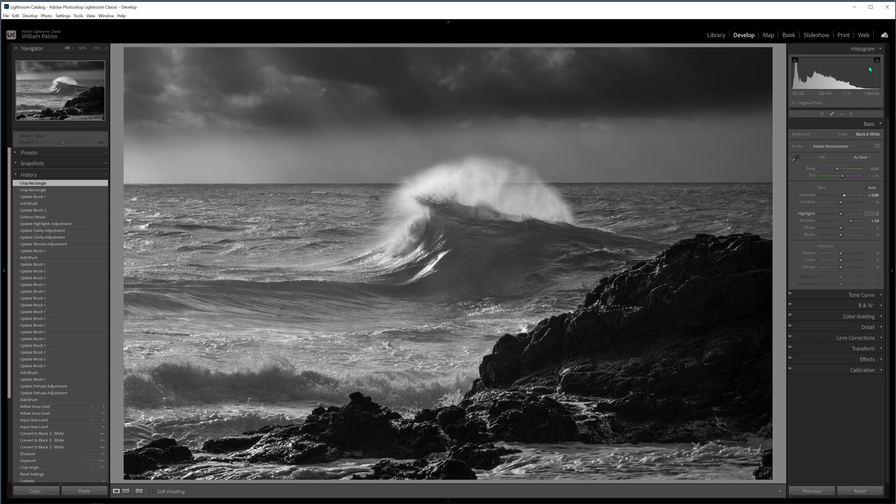
mouse_move(868, 75)
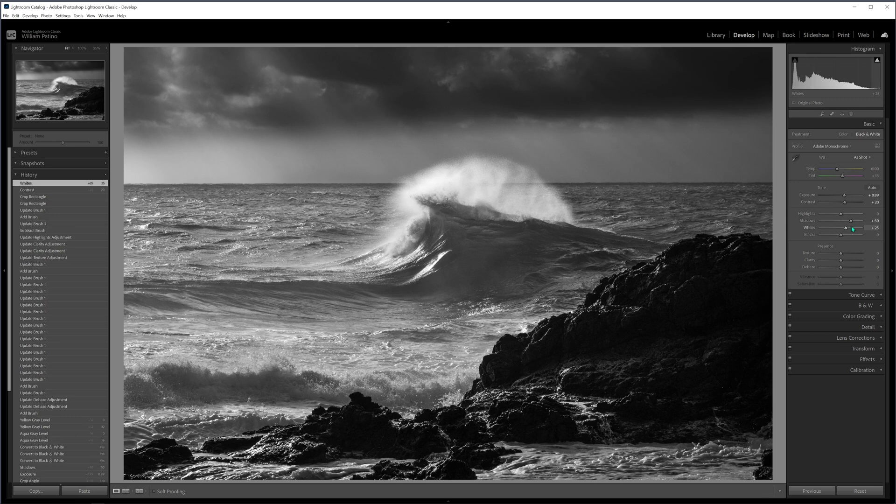
mouse_move(809, 156)
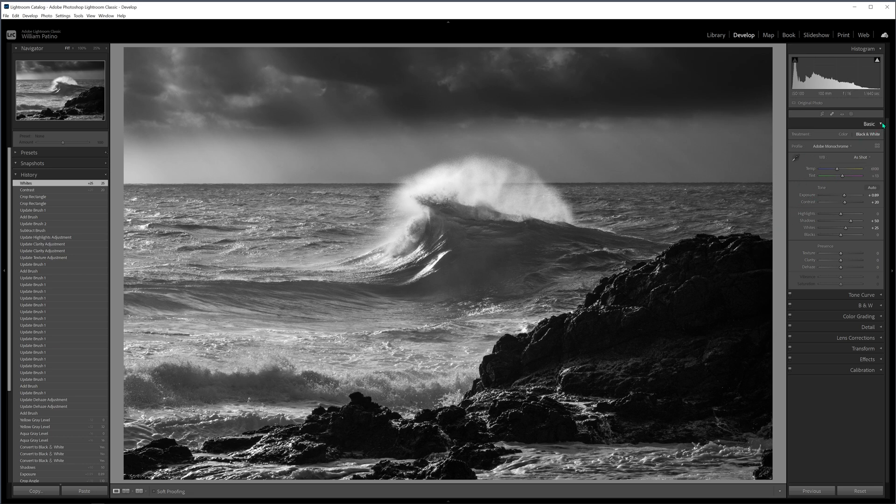
Set the Tone Curve Lights to +30 and Darks to -5
left_click(869, 124)
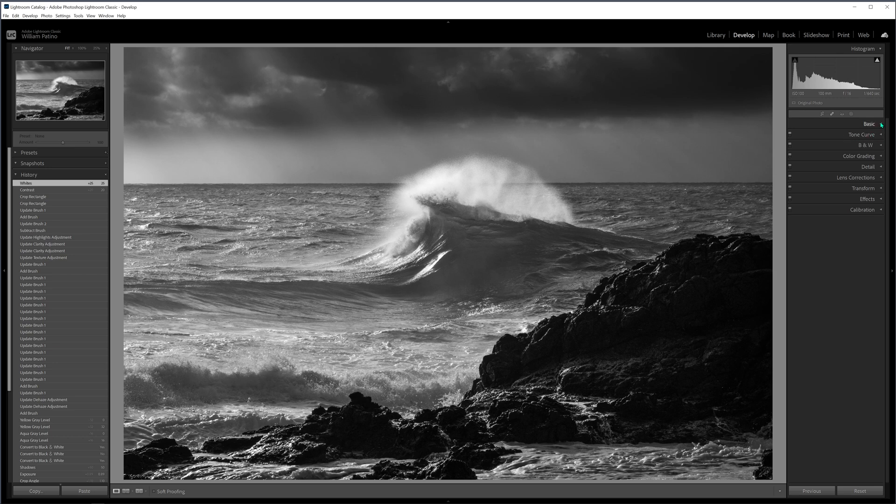
left_click(869, 123)
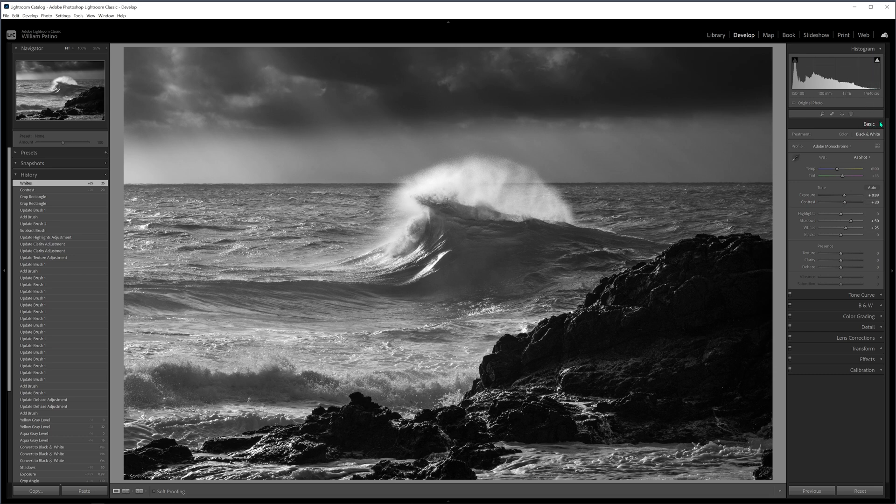
left_click(869, 124)
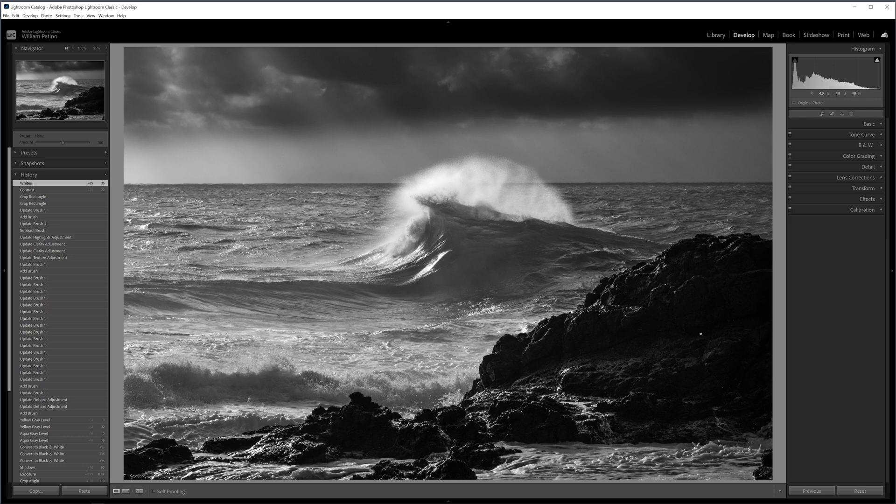
mouse_move(873, 138)
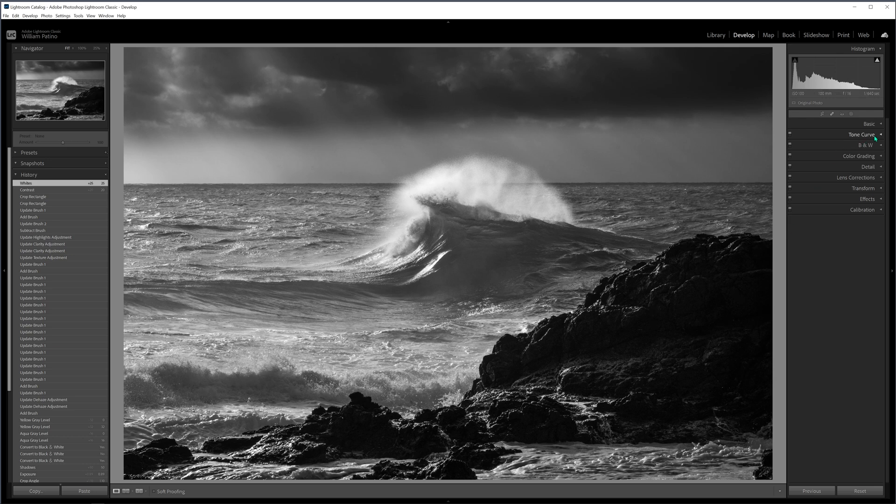
left_click(864, 134)
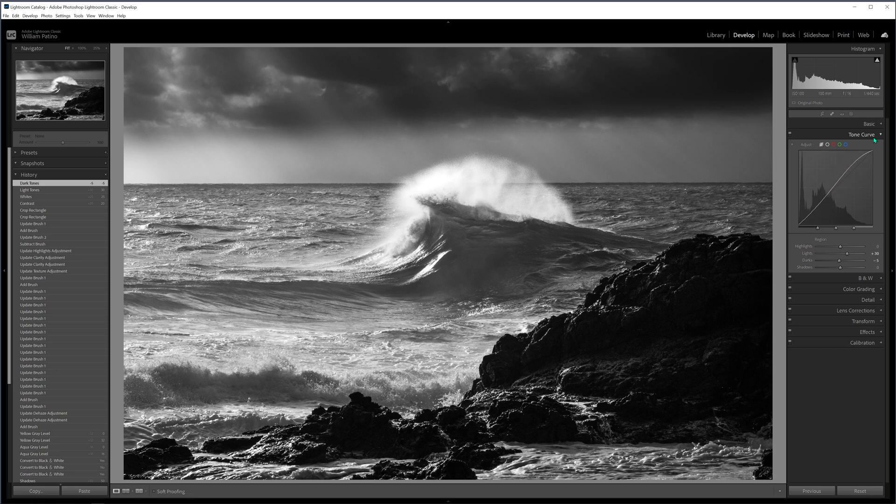
left_click(863, 134)
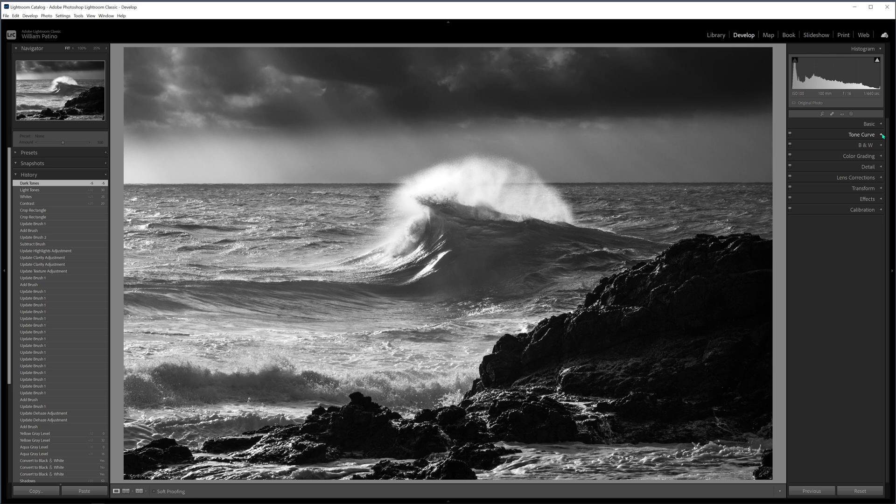
mouse_move(121, 231)
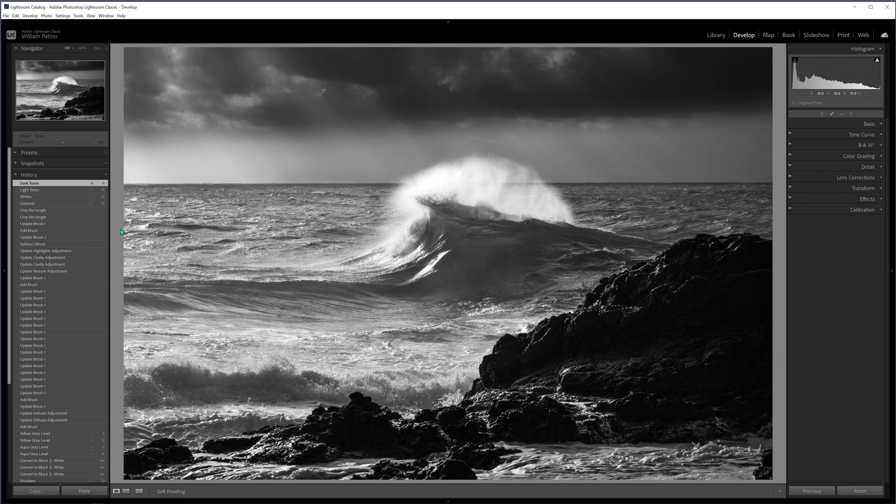
mouse_move(330, 105)
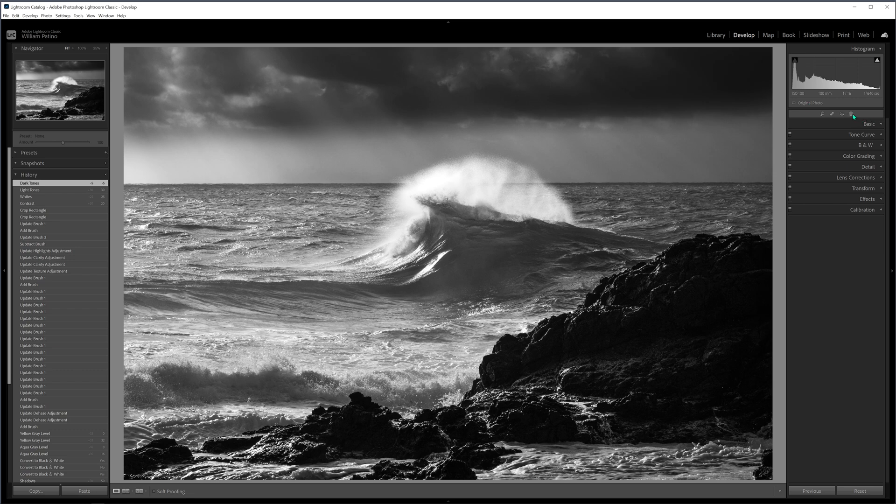
Create a Linear Gradient mask across the image with adjusted exposure
left_click(851, 113)
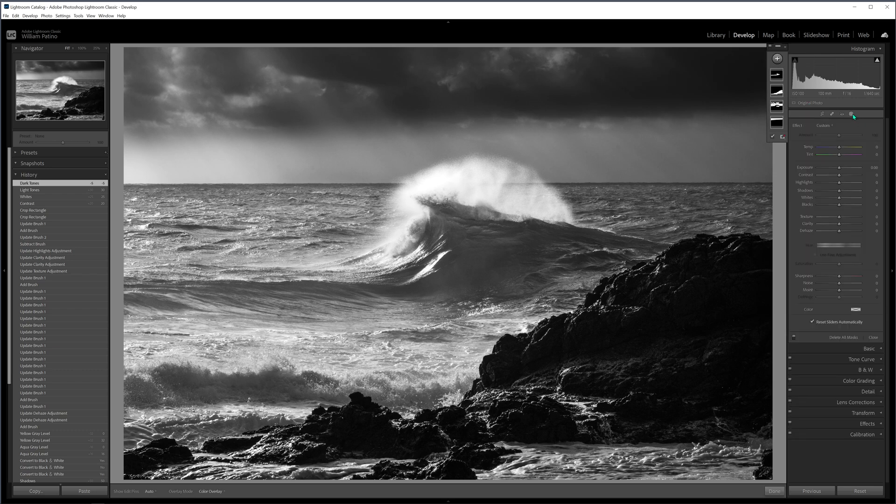
left_click(776, 58)
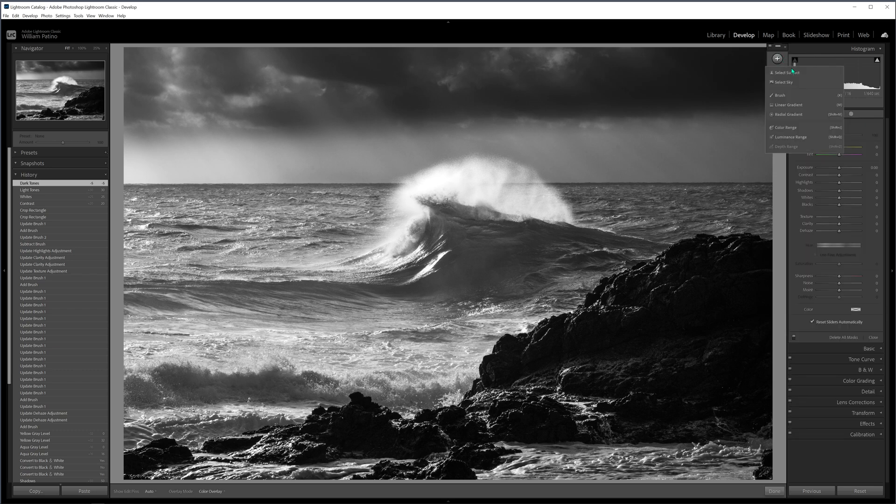
left_click(789, 104)
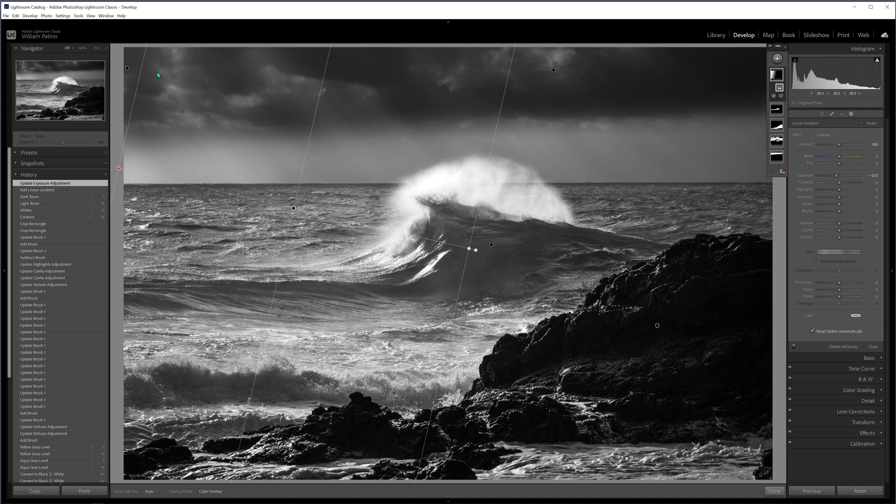
mouse_move(765, 105)
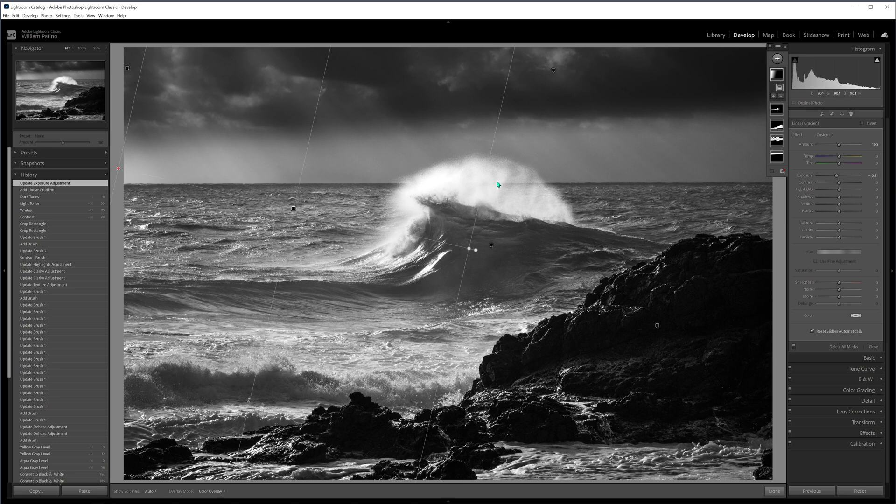
left_click(776, 87)
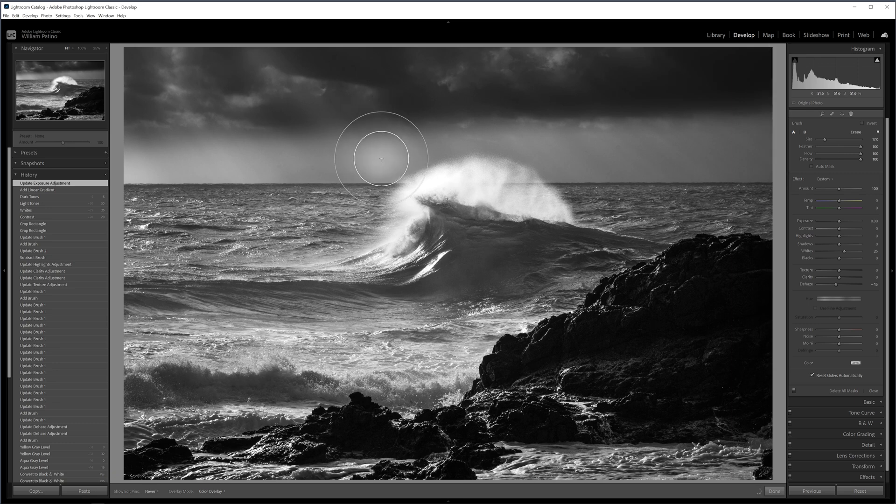
mouse_move(369, 128)
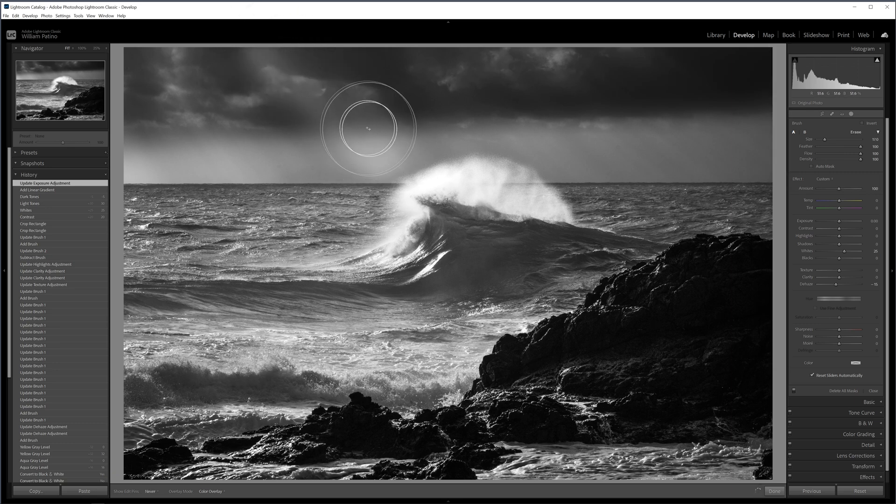
mouse_move(280, 168)
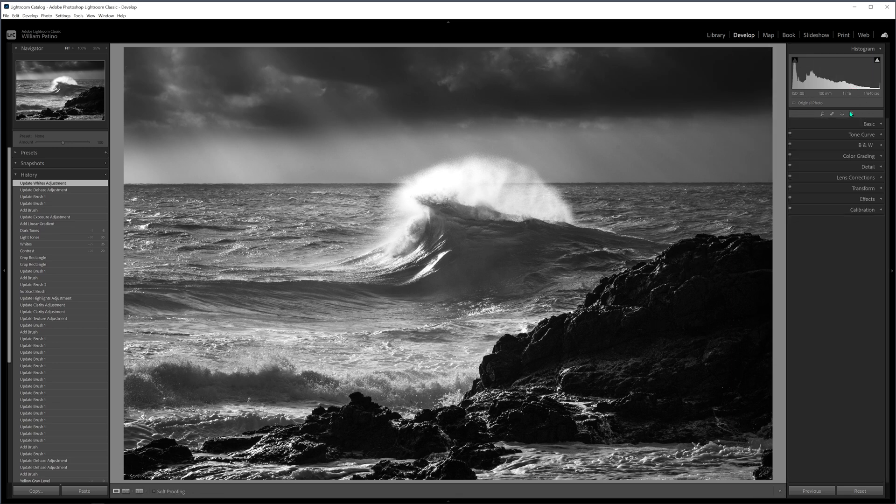
Set global Highlights to -20 and heal a spot in the sky
left_click(868, 124)
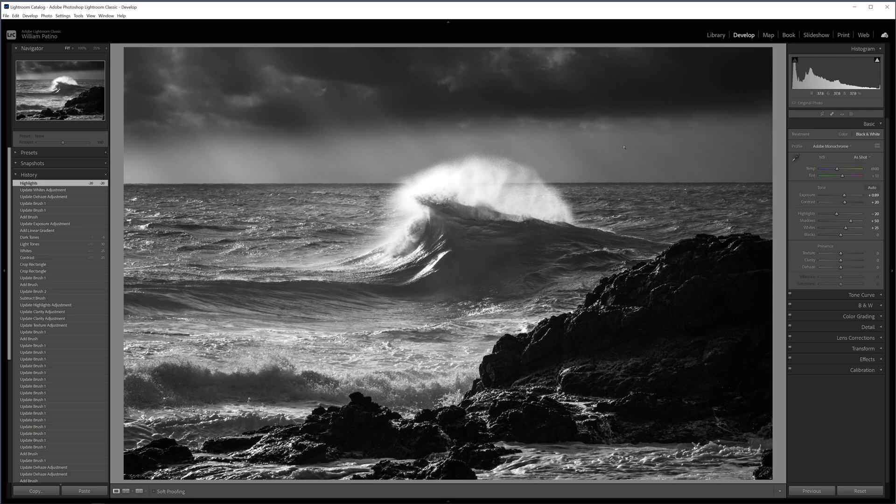
left_click(832, 113)
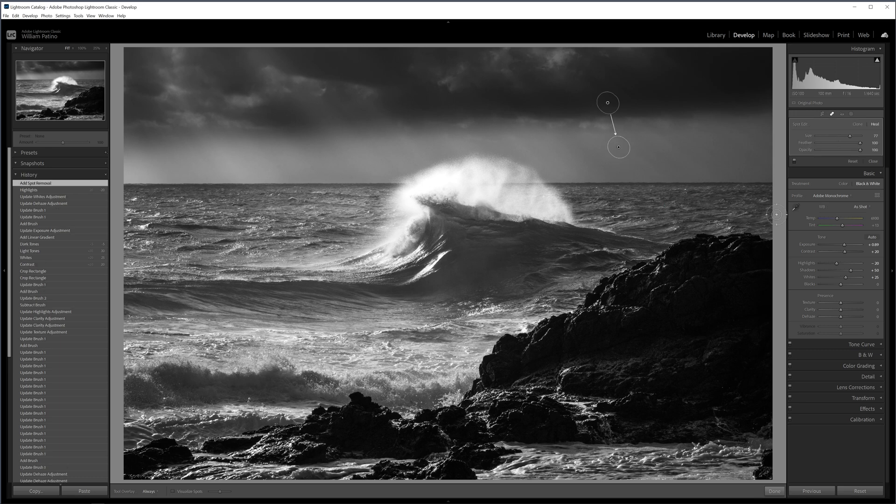
Apply the spot removal and close the healing tool with Done
left_click(774, 491)
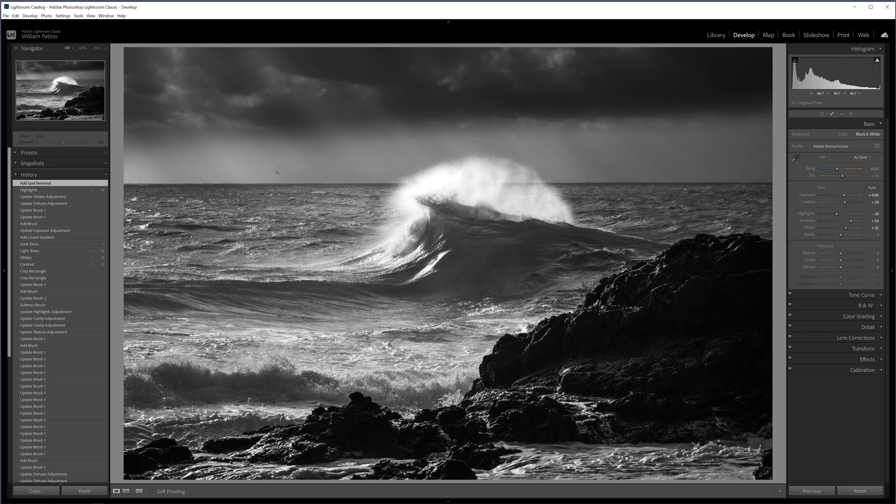
mouse_move(298, 165)
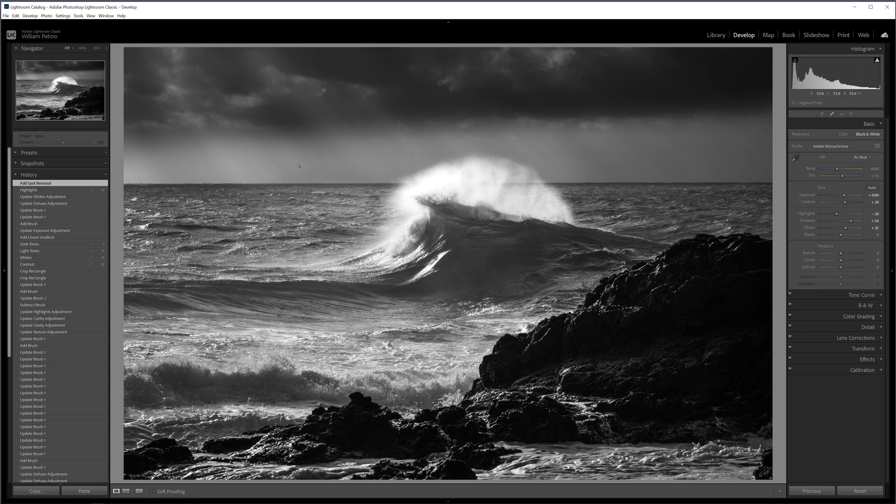
mouse_move(342, 155)
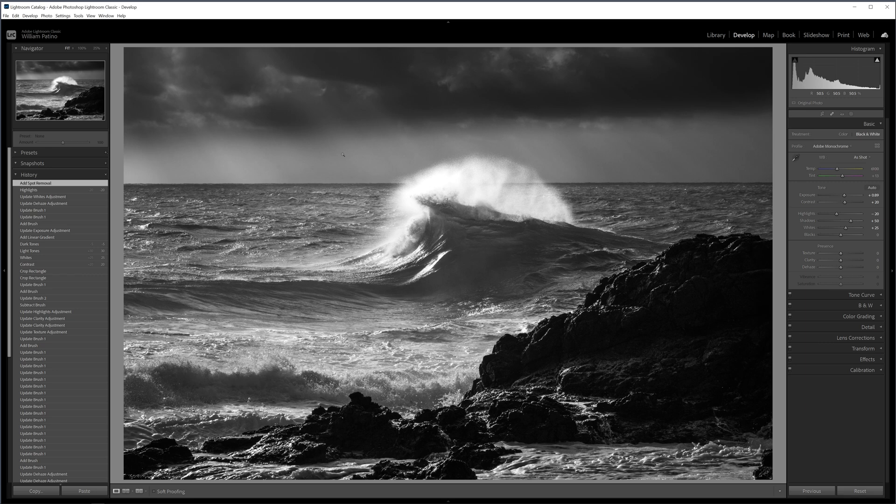
mouse_move(364, 105)
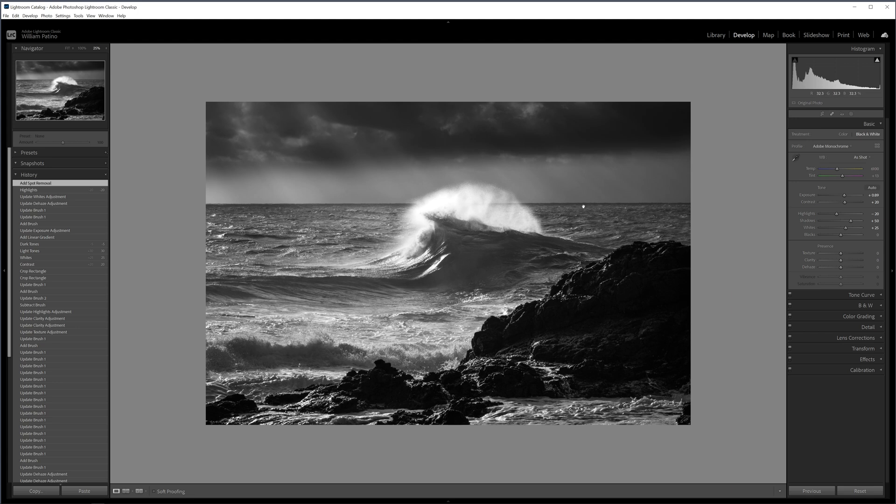
mouse_move(700, 202)
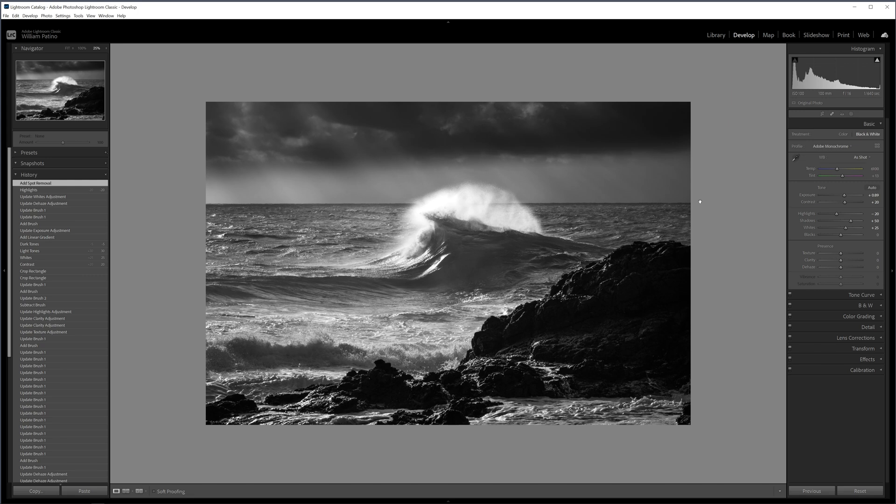
mouse_move(789, 277)
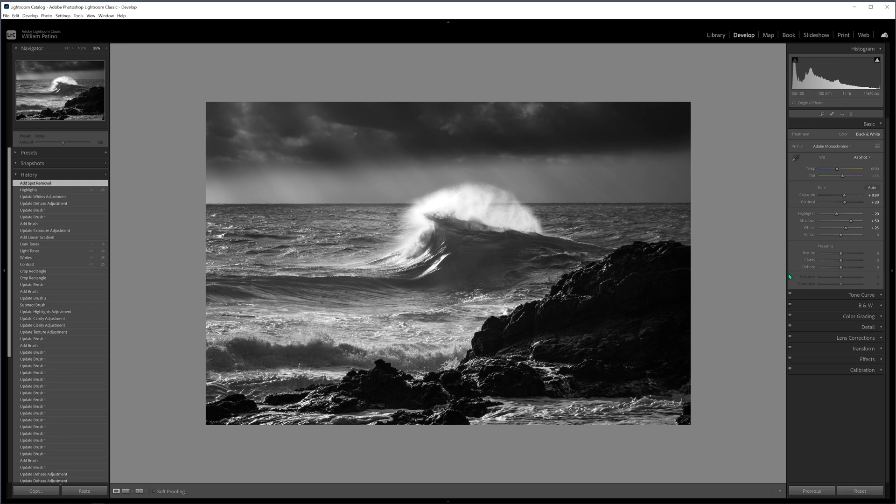
mouse_move(730, 281)
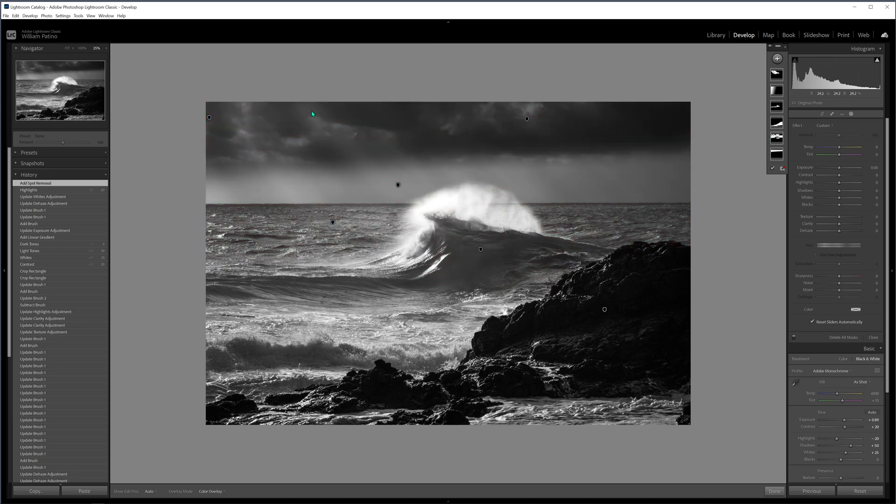
mouse_move(318, 127)
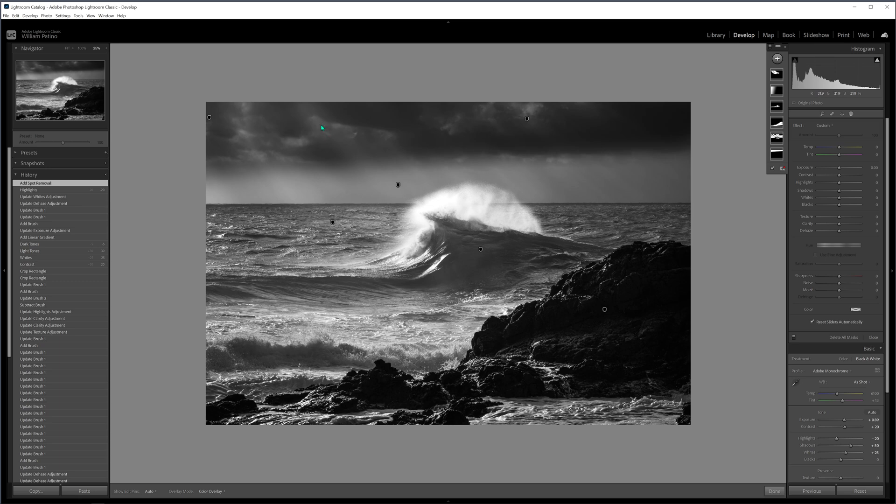
mouse_move(301, 99)
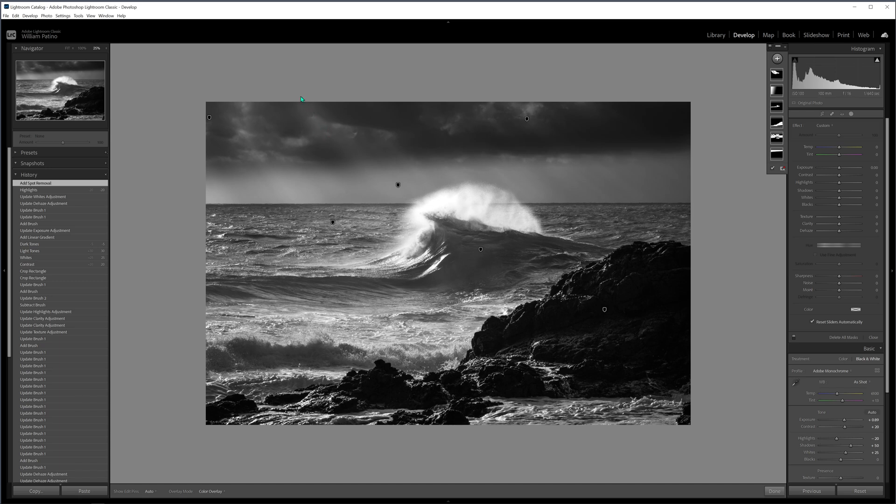
Select the sky-and-sea mask and subtract areas from it, starting a second subtraction
left_click(777, 75)
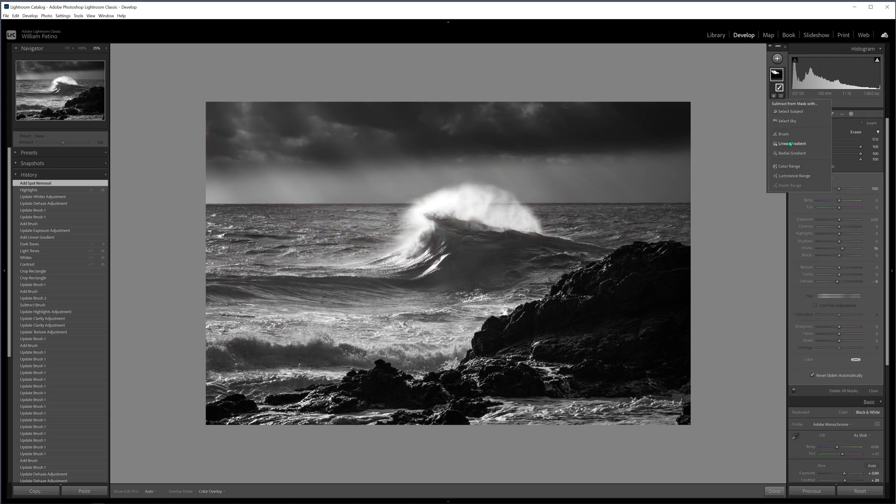
left_click(792, 143)
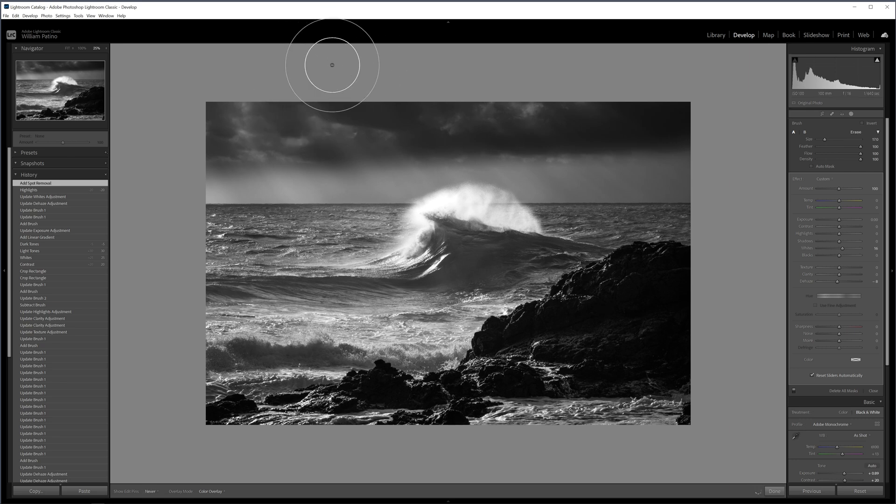
mouse_move(219, 70)
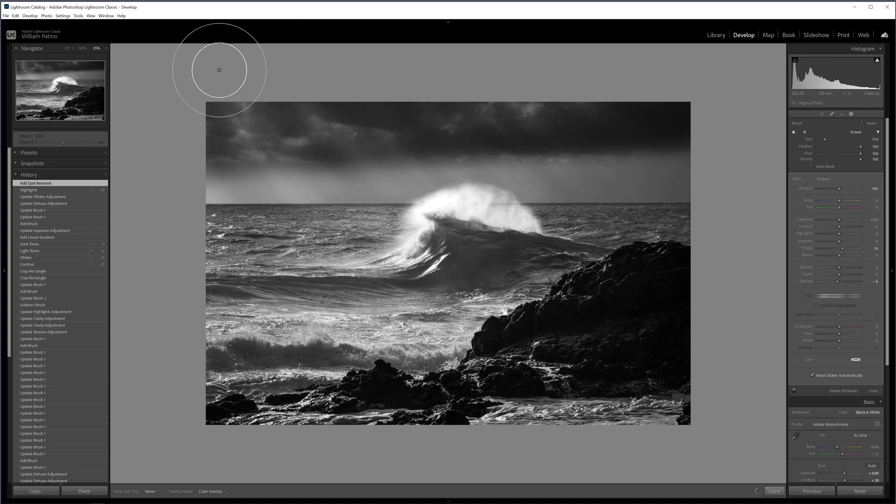
mouse_move(174, 76)
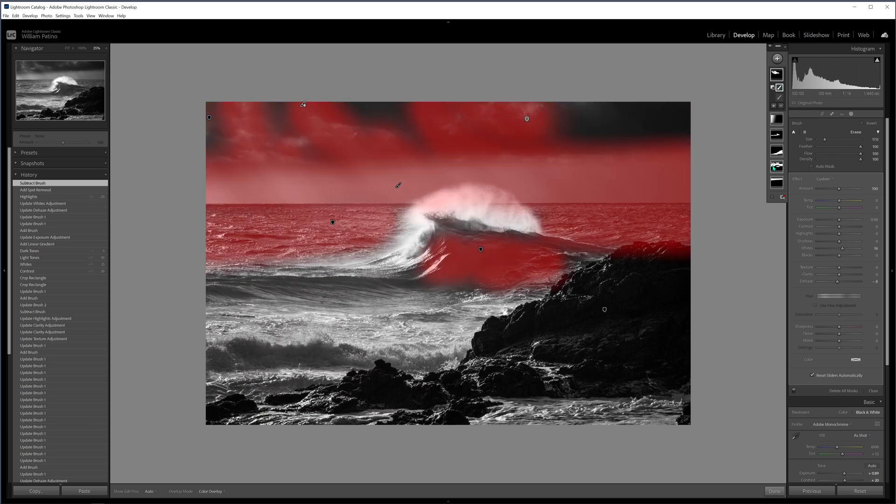
left_click(776, 153)
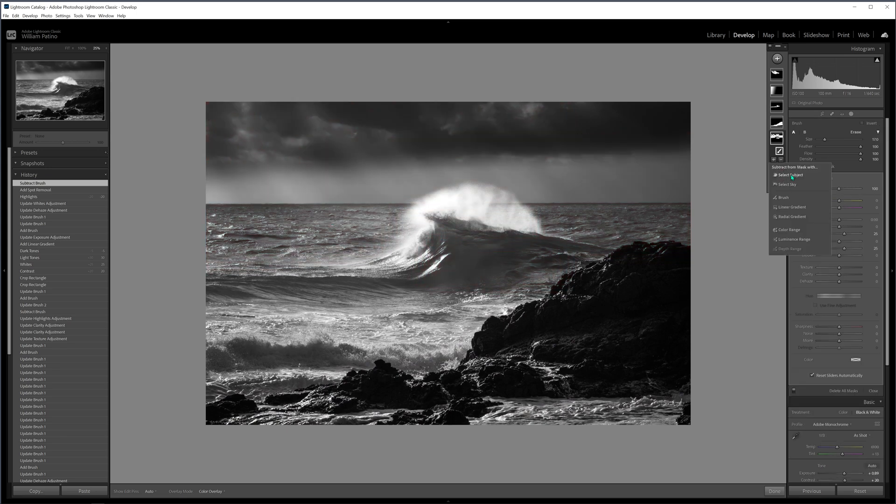
left_click(782, 197)
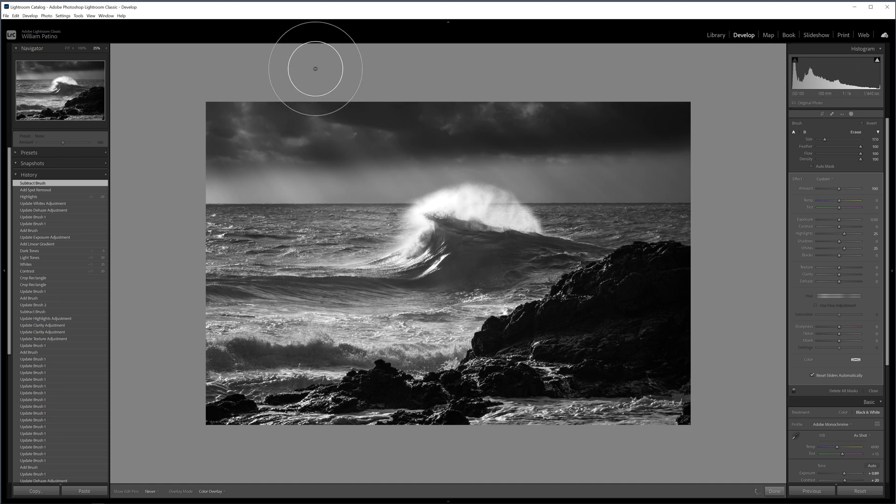
mouse_move(256, 67)
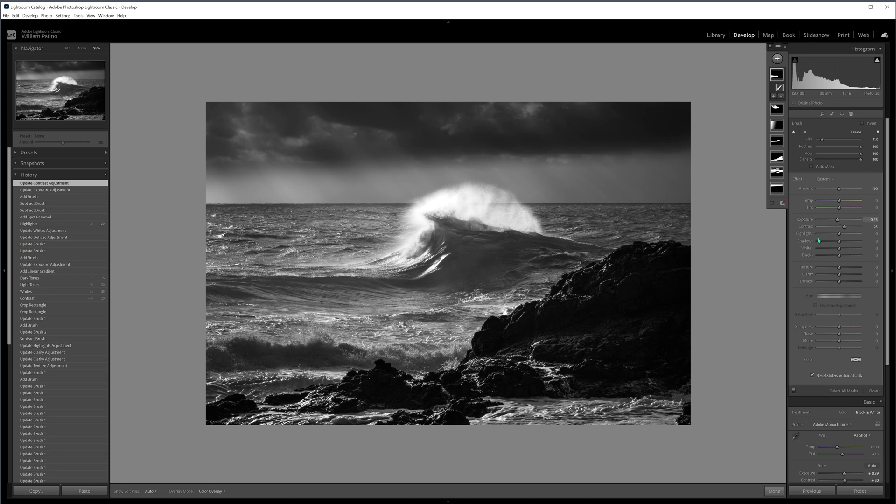
mouse_move(824, 192)
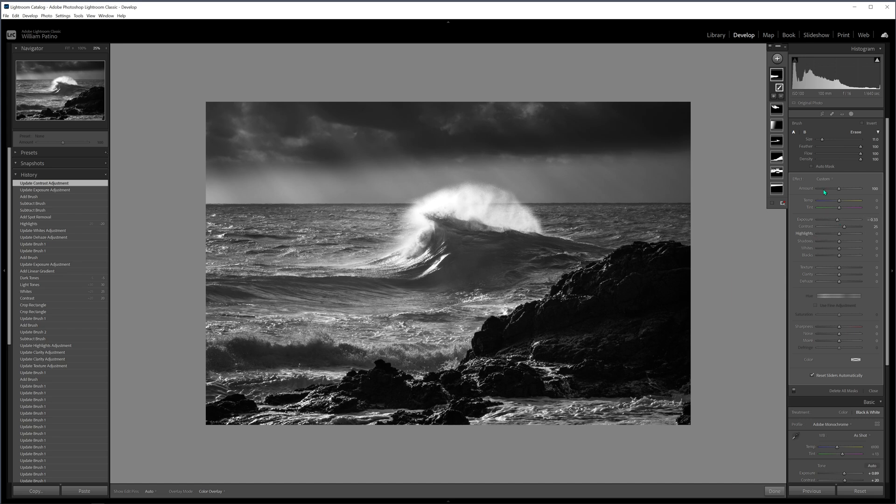
mouse_move(851, 169)
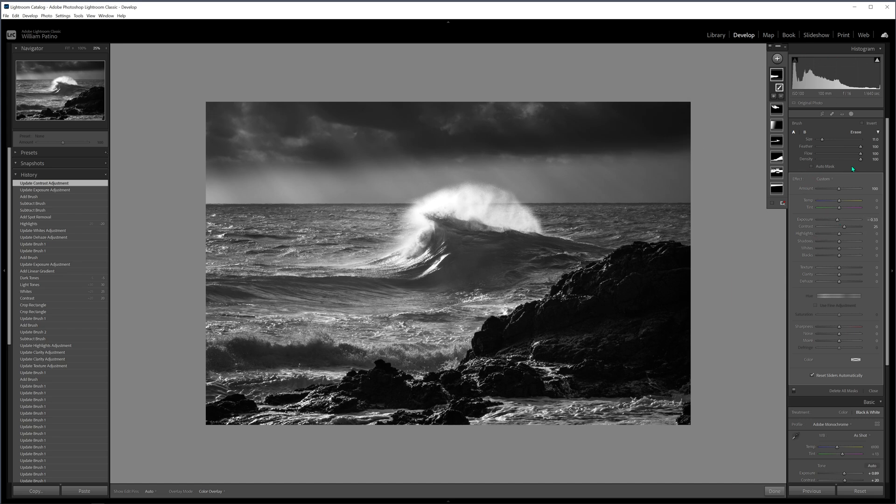
Close Masking with Done after adding the Exposure -0.33, Contrast 25 brush mask
left_click(774, 491)
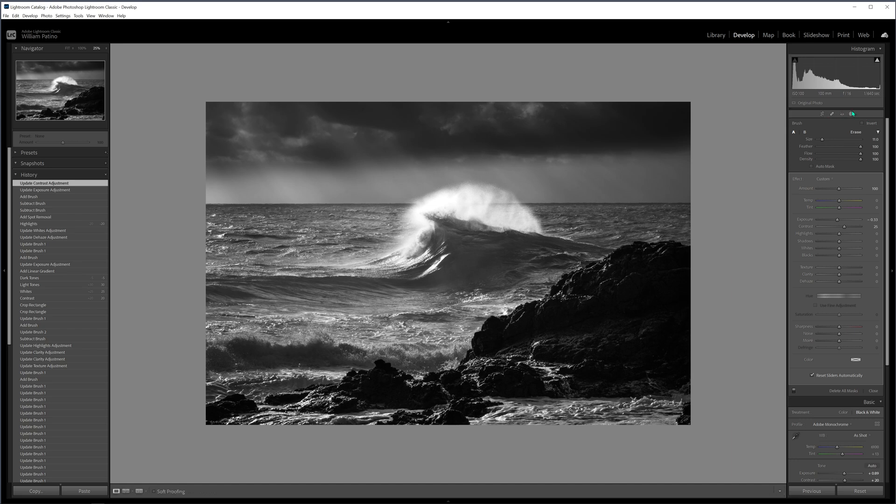
left_click(873, 391)
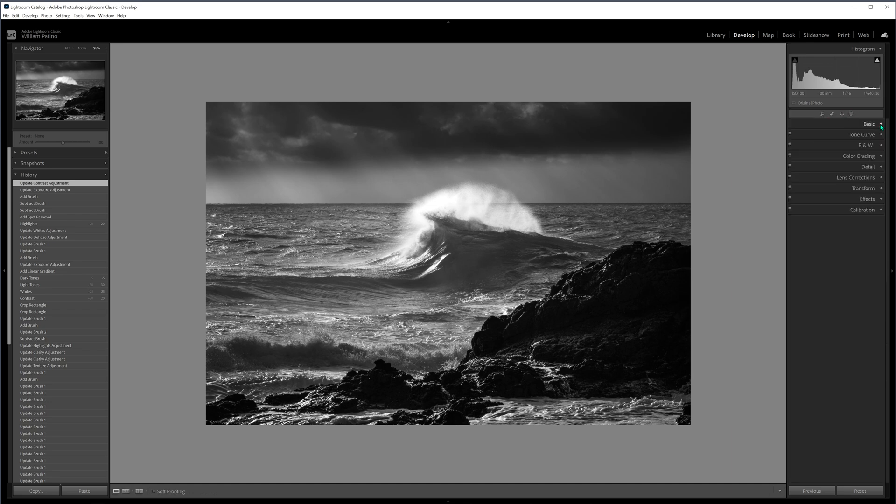
left_click(865, 145)
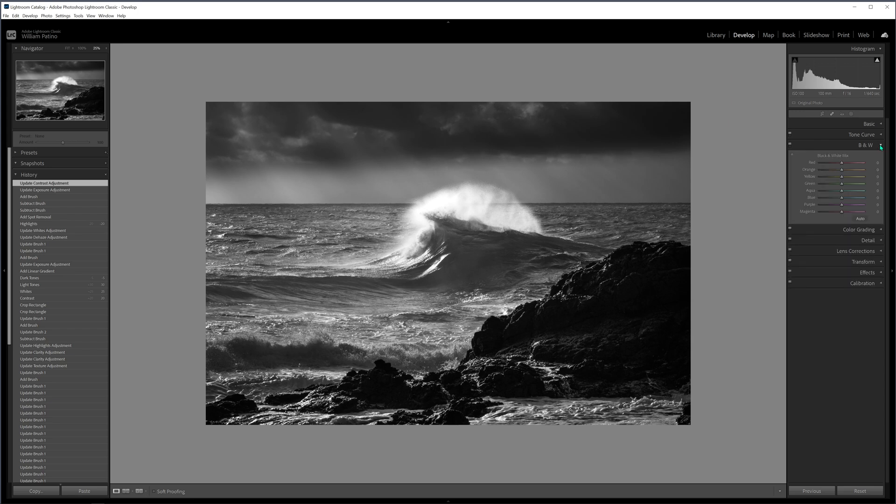
mouse_move(842, 176)
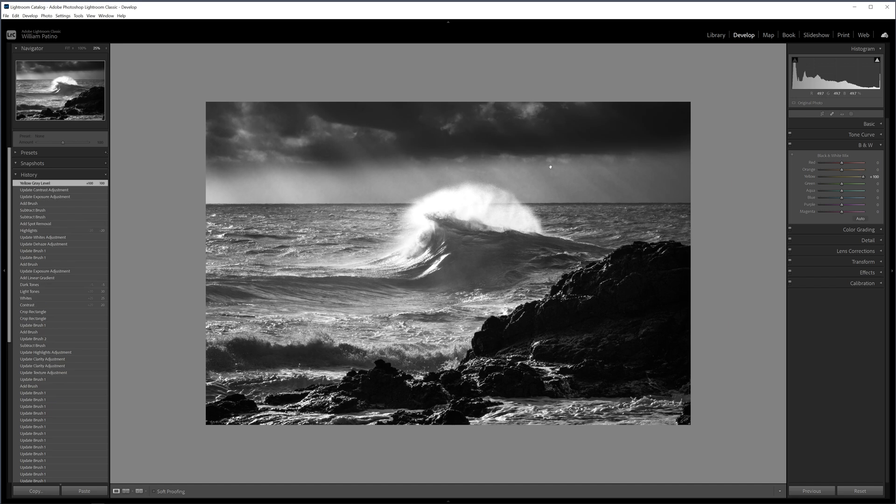
mouse_move(657, 163)
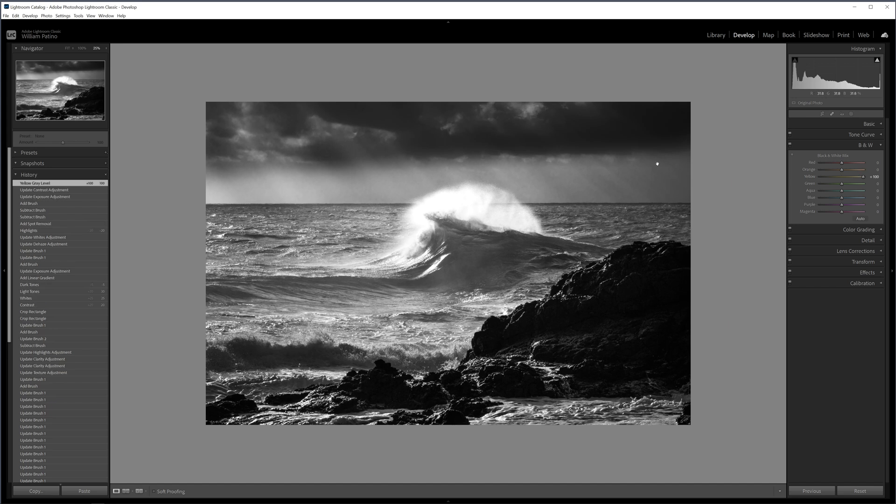
mouse_move(860, 180)
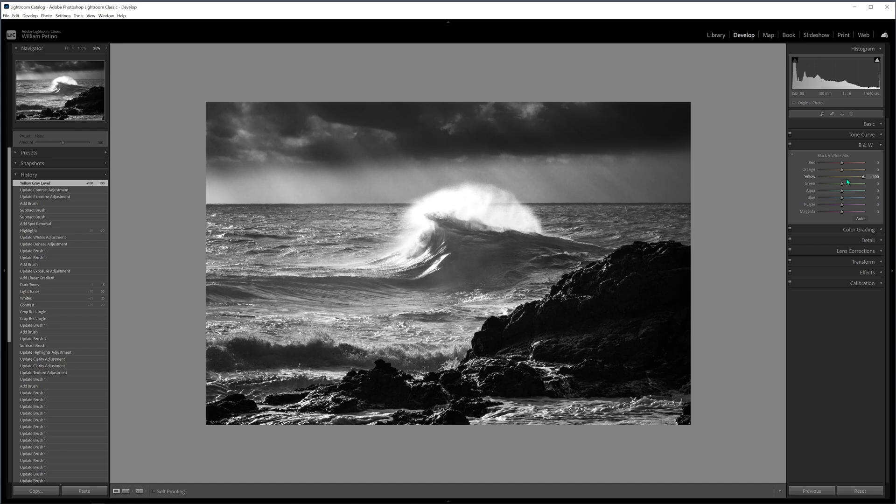
mouse_move(599, 174)
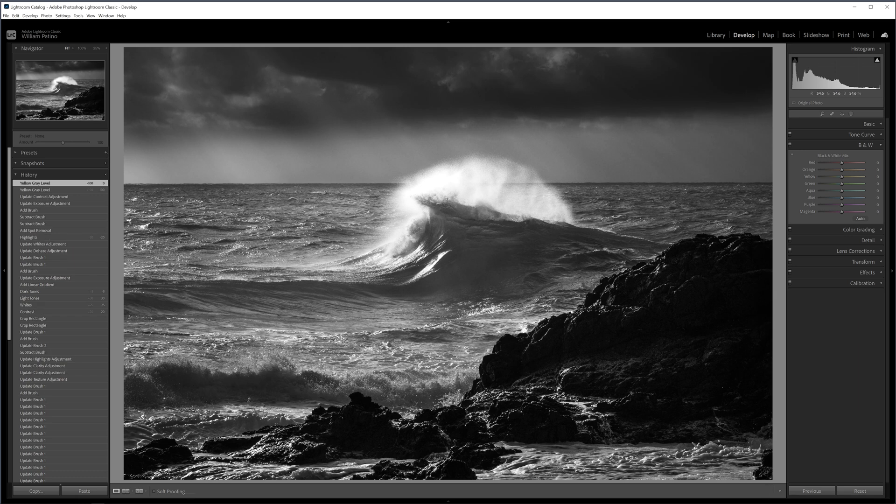
mouse_move(853, 189)
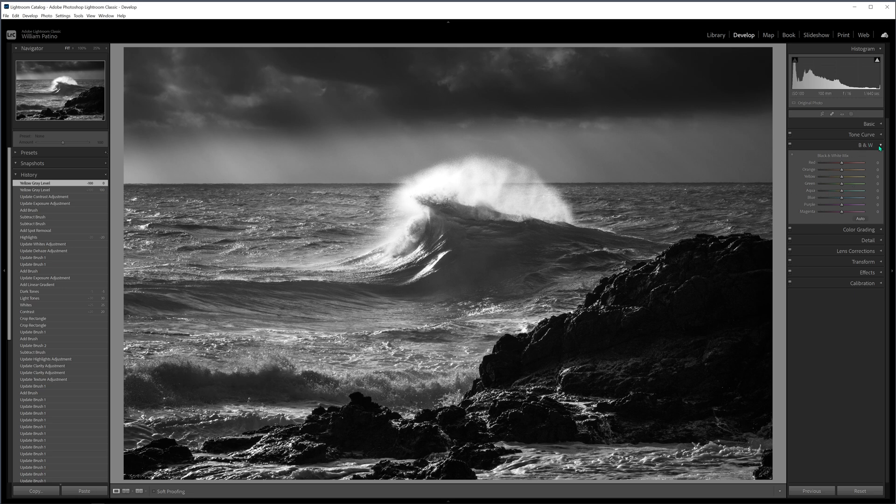
left_click(866, 145)
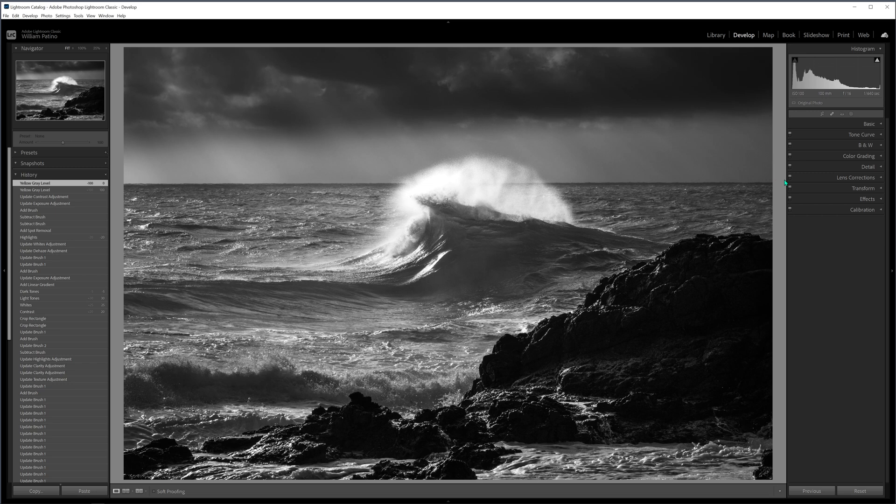
Expand the Detail panel to reach the sharpening and noise reduction settings
left_click(868, 166)
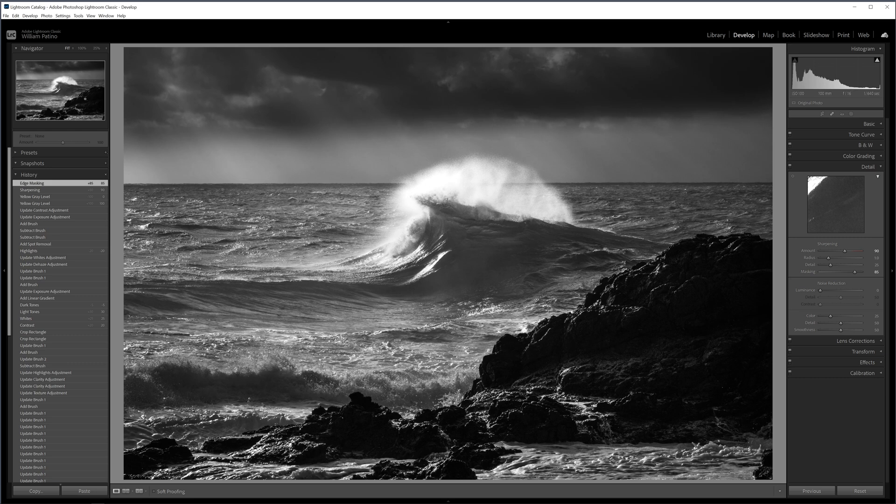
mouse_move(482, 237)
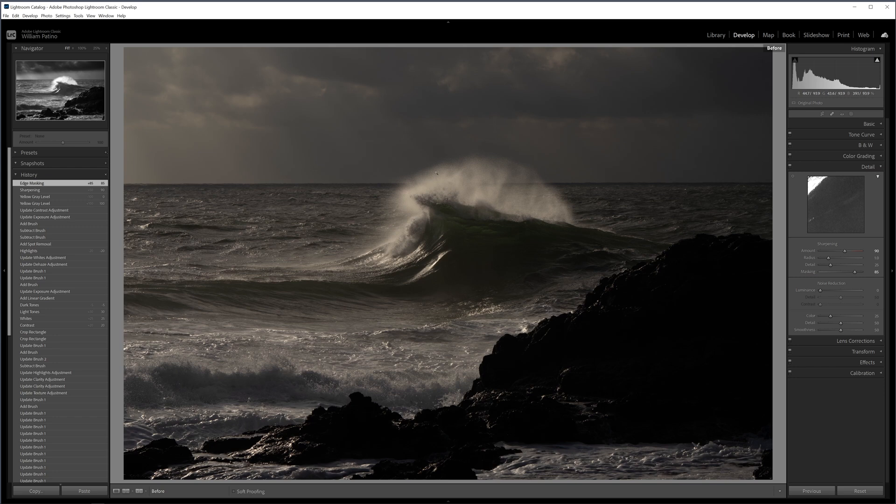
mouse_move(448, 182)
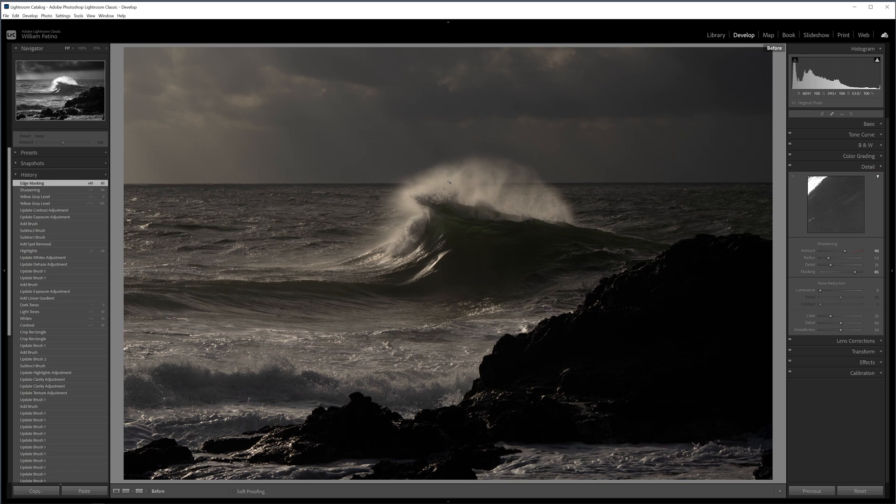
mouse_move(330, 233)
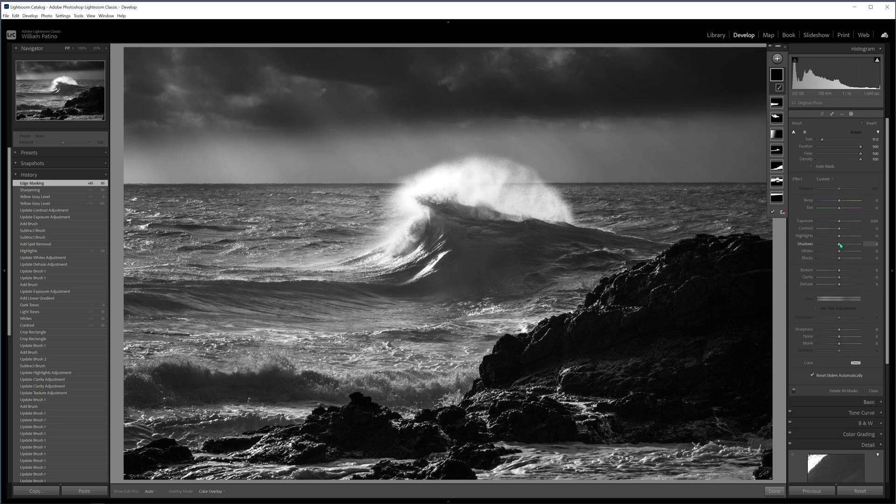
mouse_move(574, 187)
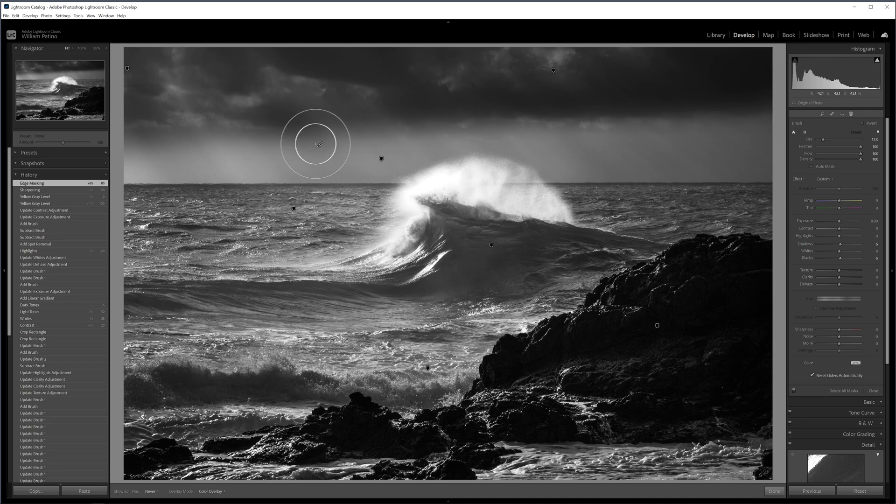
mouse_move(179, 136)
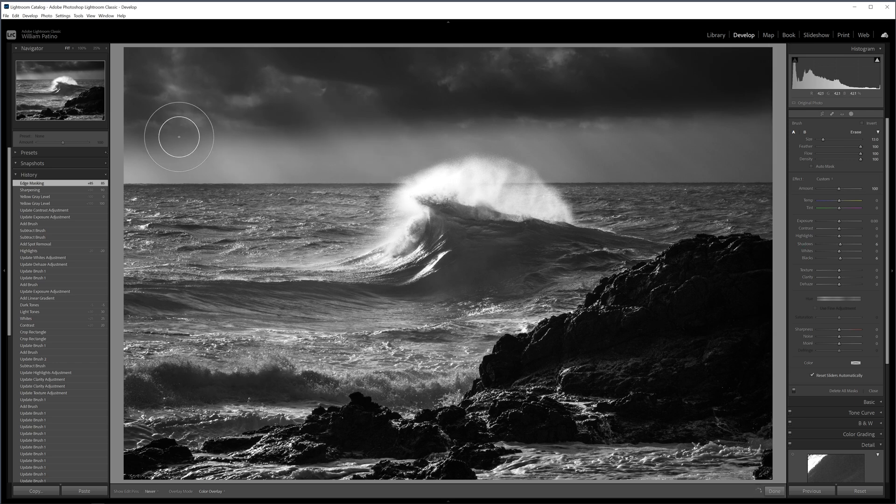
mouse_move(288, 113)
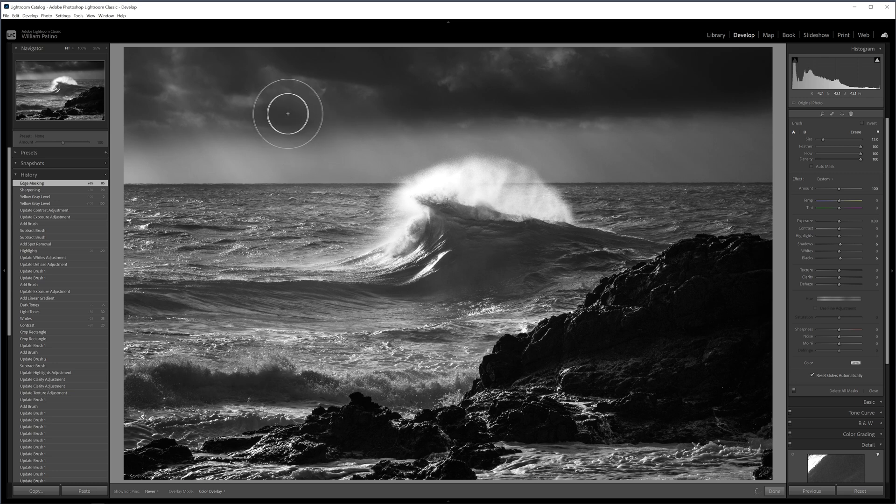
mouse_move(114, 136)
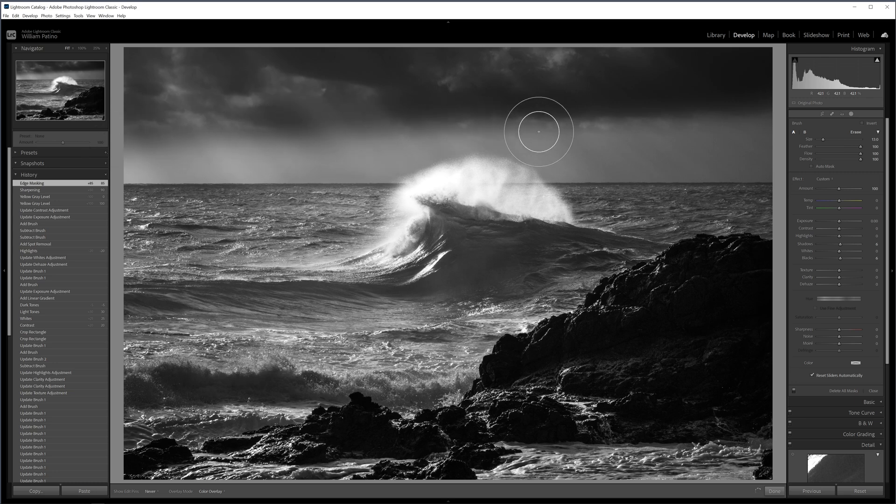
mouse_move(308, 138)
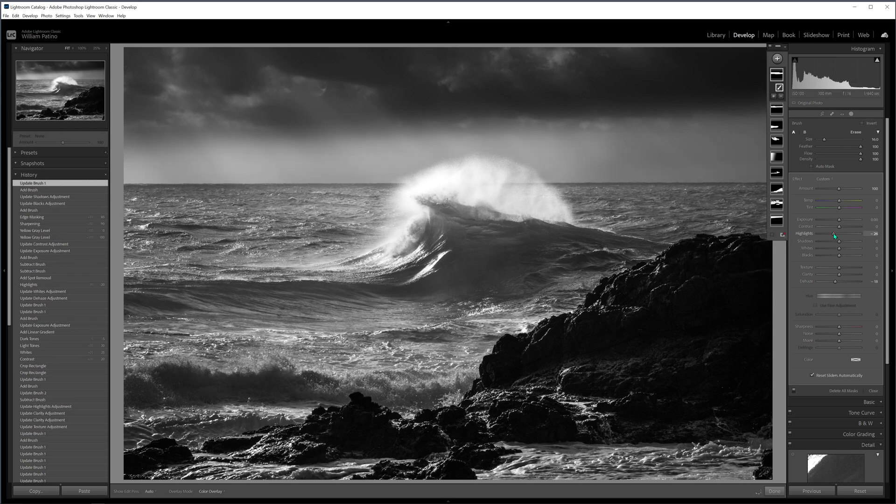
Lower Highlights for the brushed sky area around the wave
left_click(33, 186)
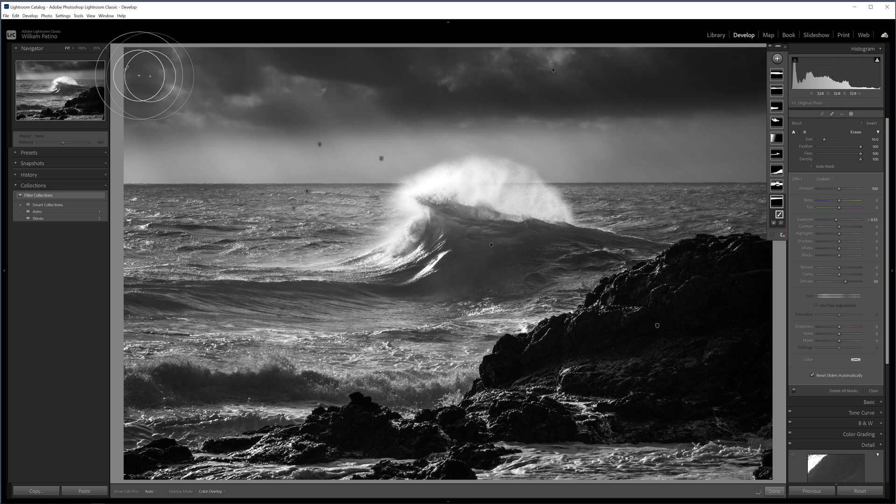
mouse_move(574, 139)
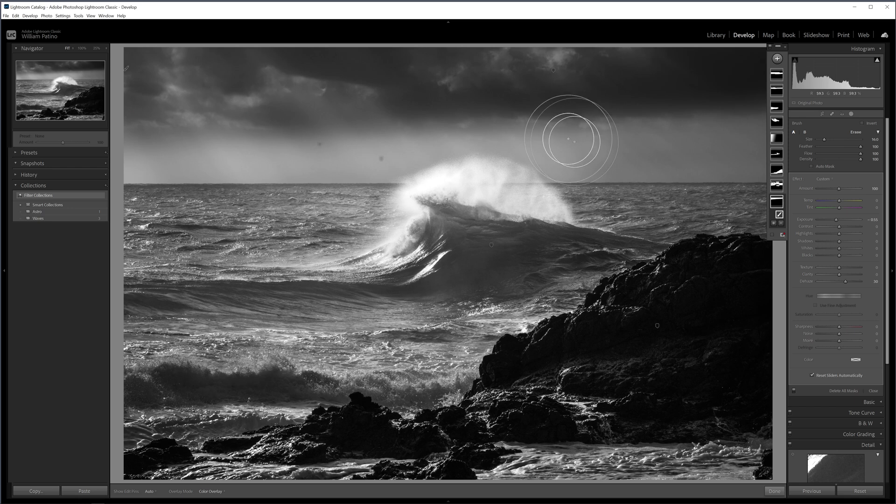